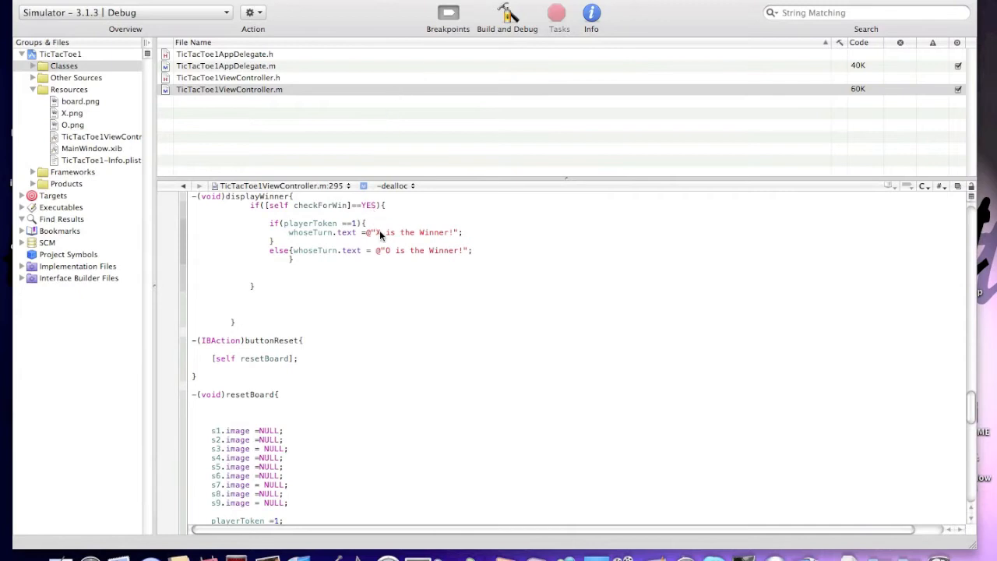
mouse_move(361, 5)
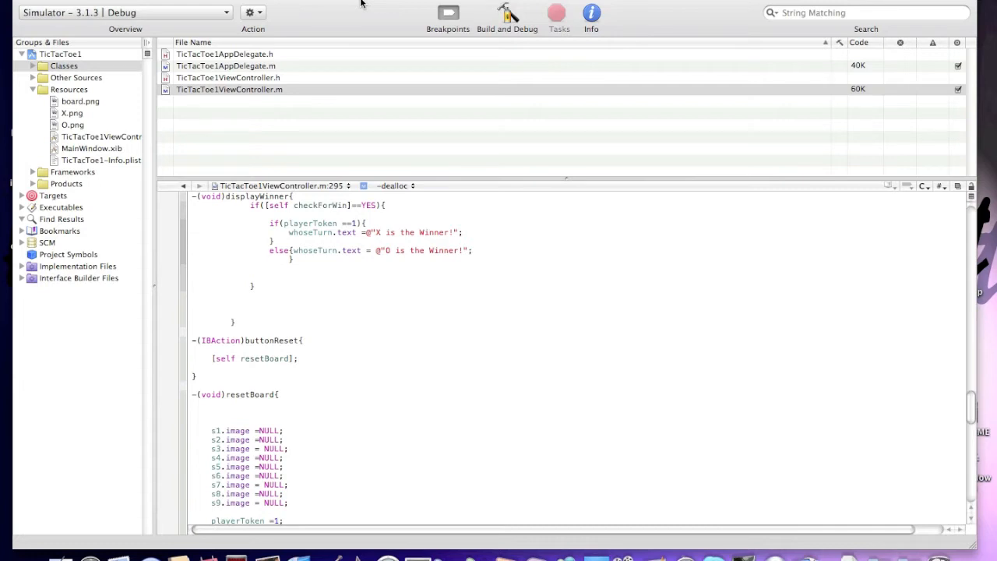
mouse_move(414, 314)
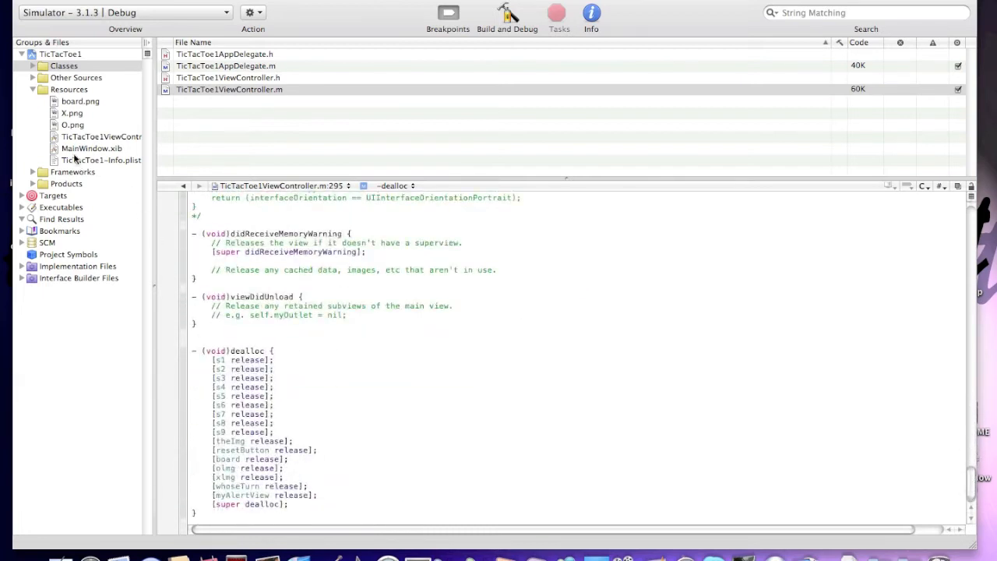
- Add an Image View to the TicTacToe1ViewController.xib view and size it 300 by 300
double_click(101, 137)
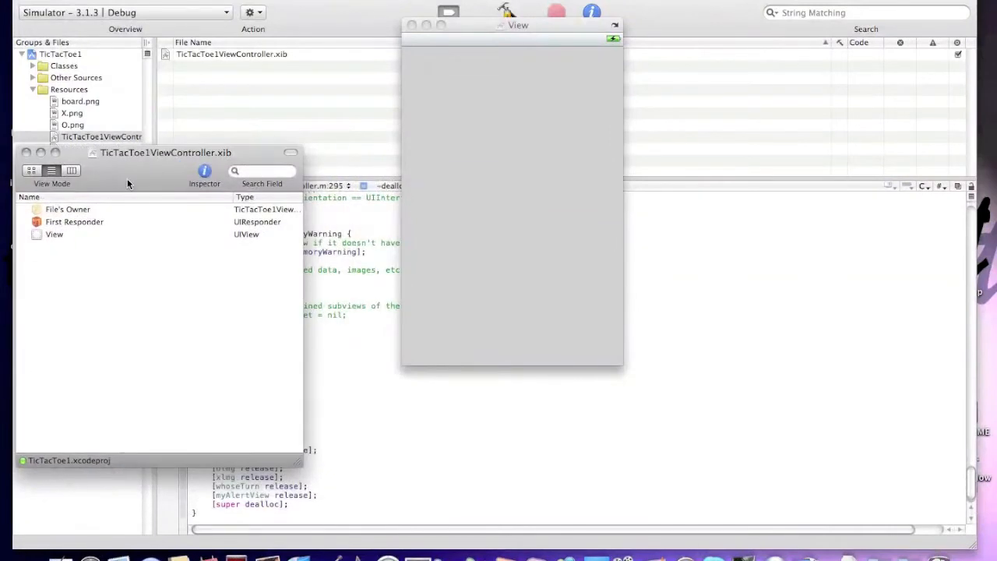
drag(164, 152, 190, 35)
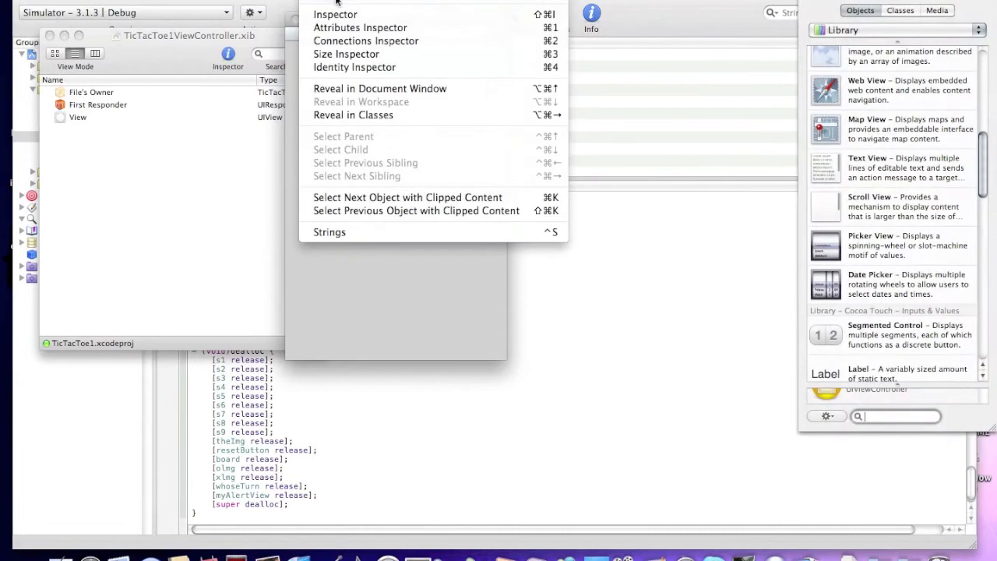
click(365, 40)
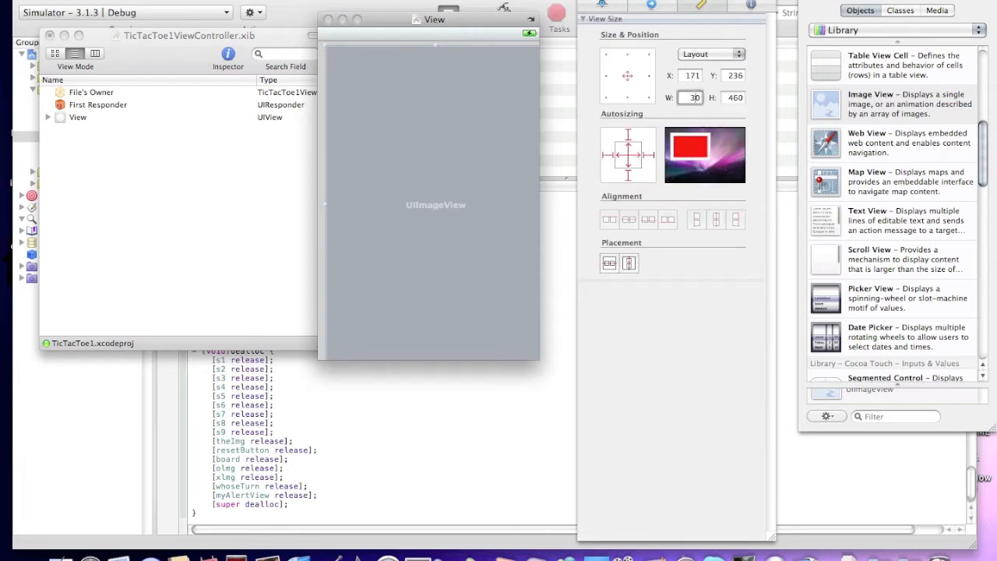
text(300)
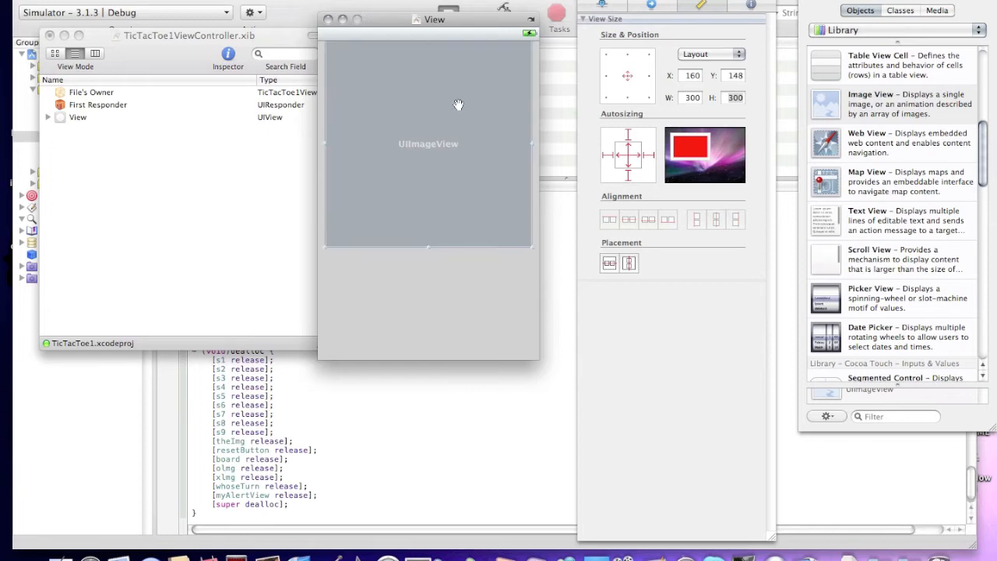
mouse_move(90, 101)
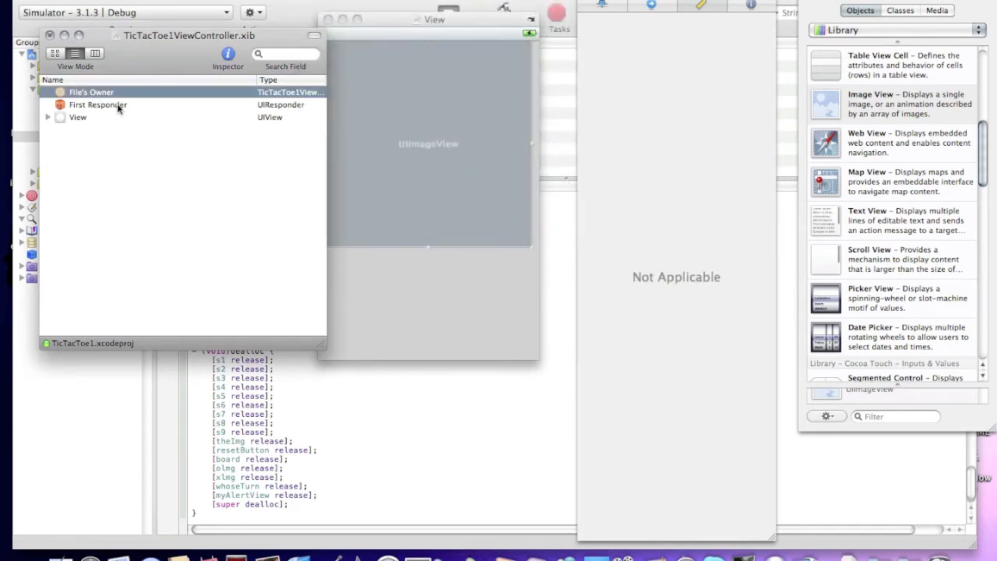
- Wire File's Owner board outlet to the large UIImageView
click(90, 92)
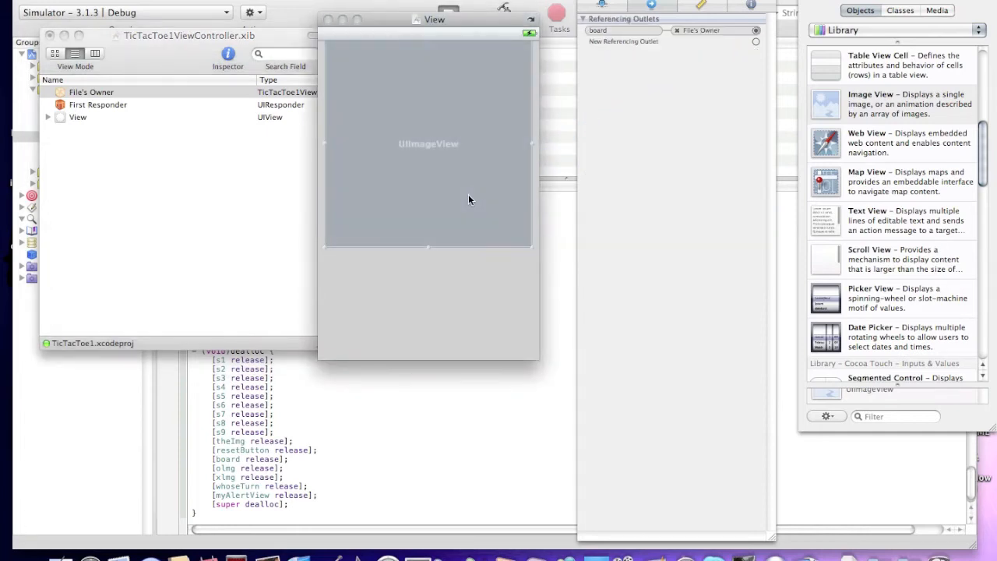
click(90, 92)
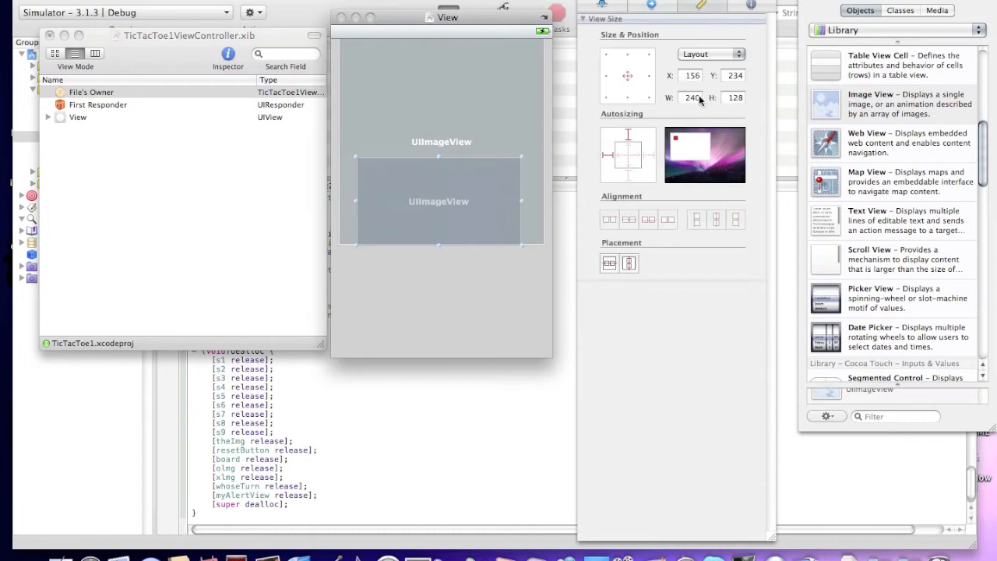
- Size the tile image views to 100 by 100 and arrange them into a 3×3 grid on the board
text(100)
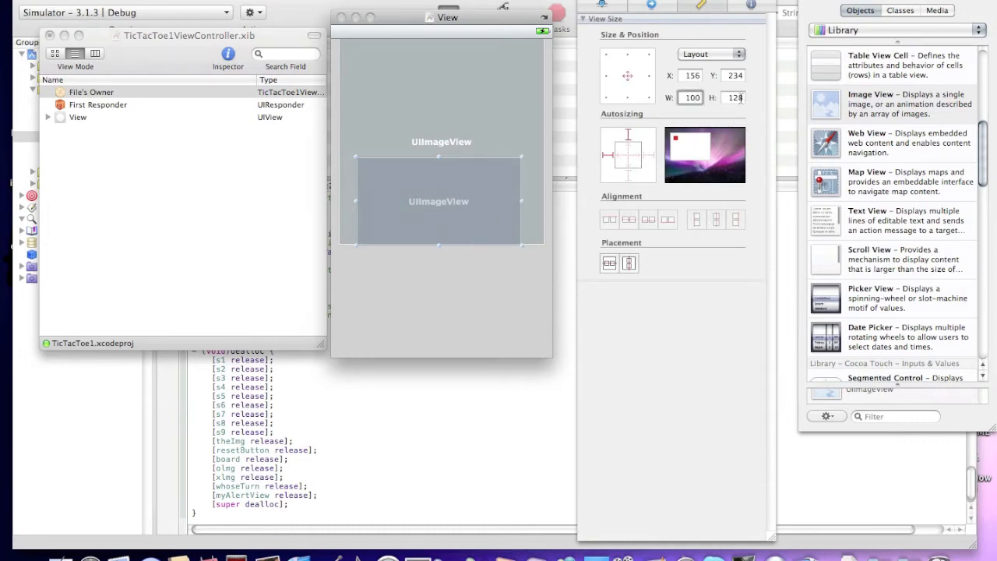
text(100)
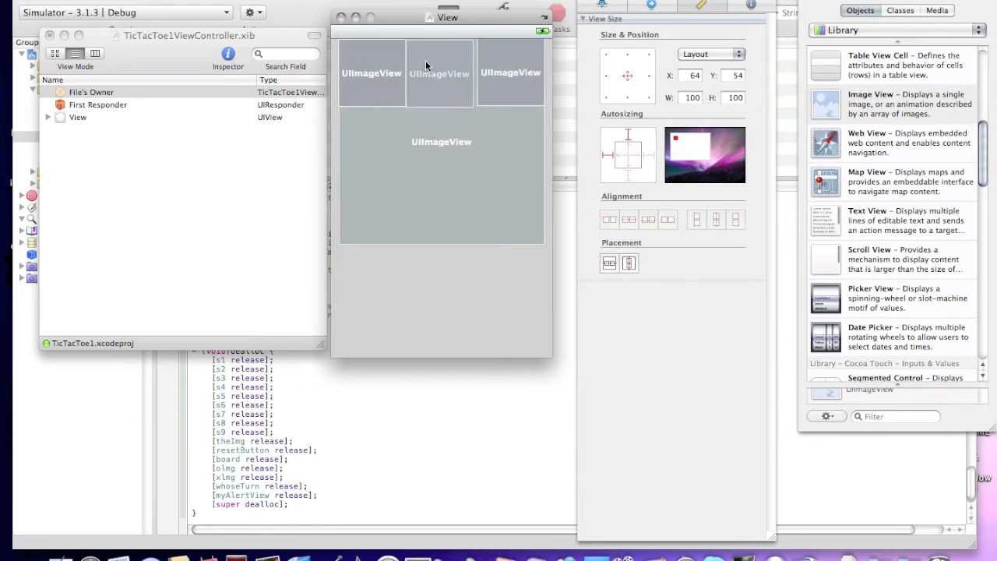
click(371, 73)
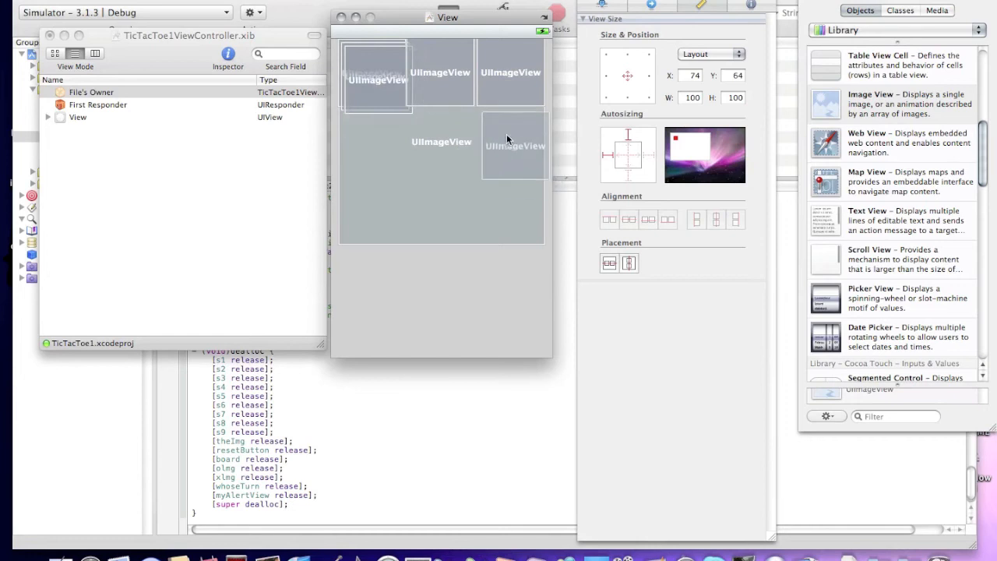
drag(514, 144, 511, 72)
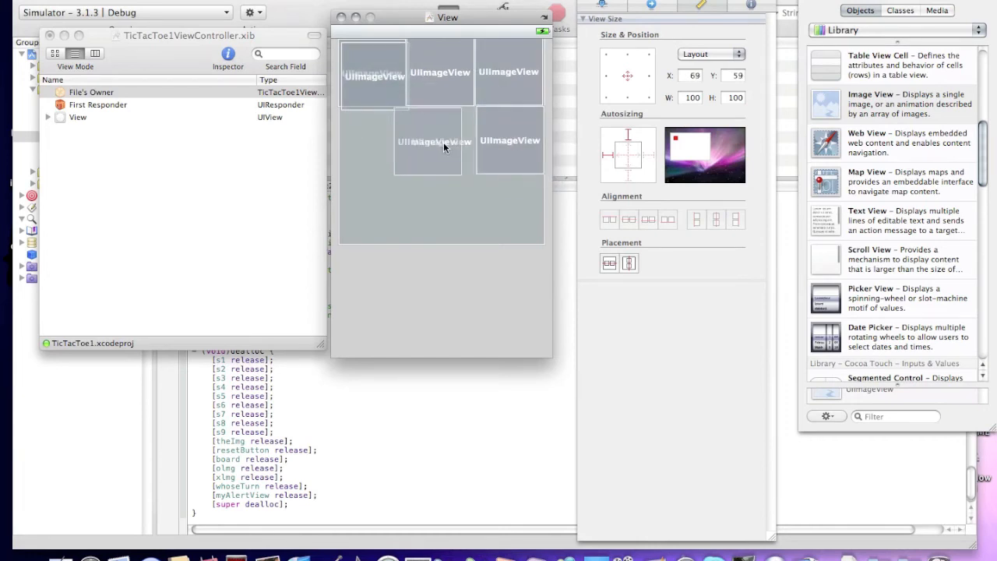
drag(435, 140, 374, 116)
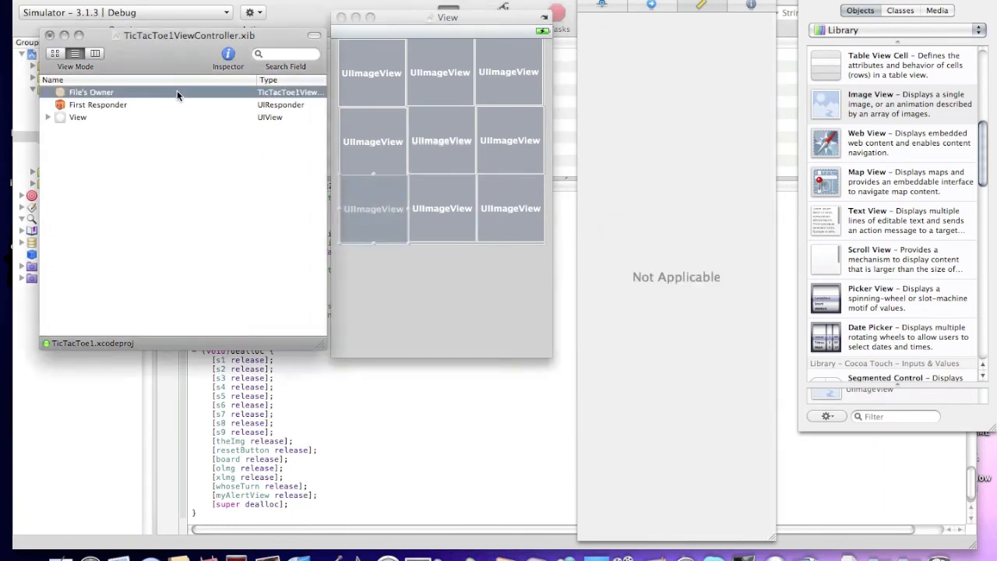
- From File's Owner, drag outlets s1–s9 onto their grid tiles, including s5 to the middle tile
click(90, 92)
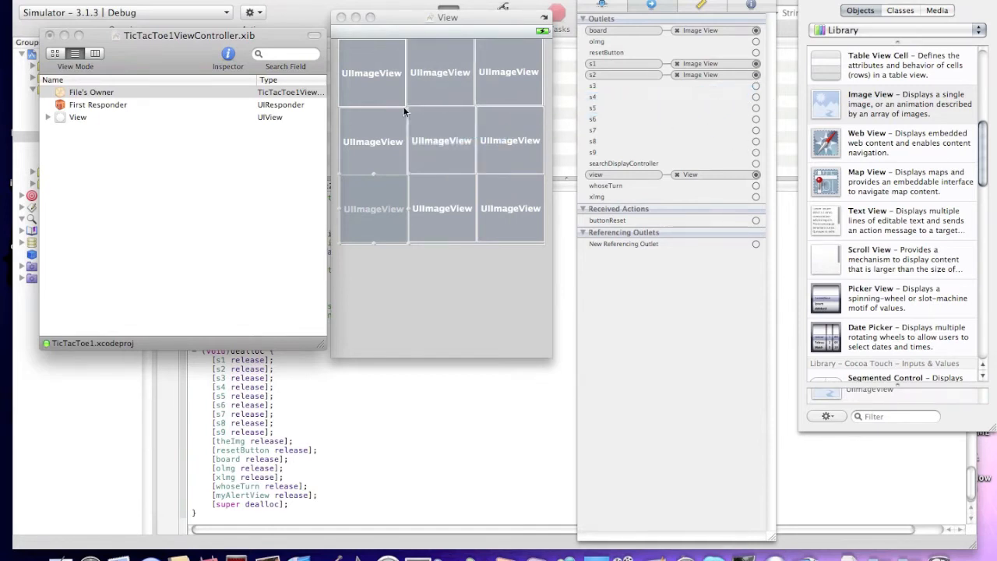
click(371, 73)
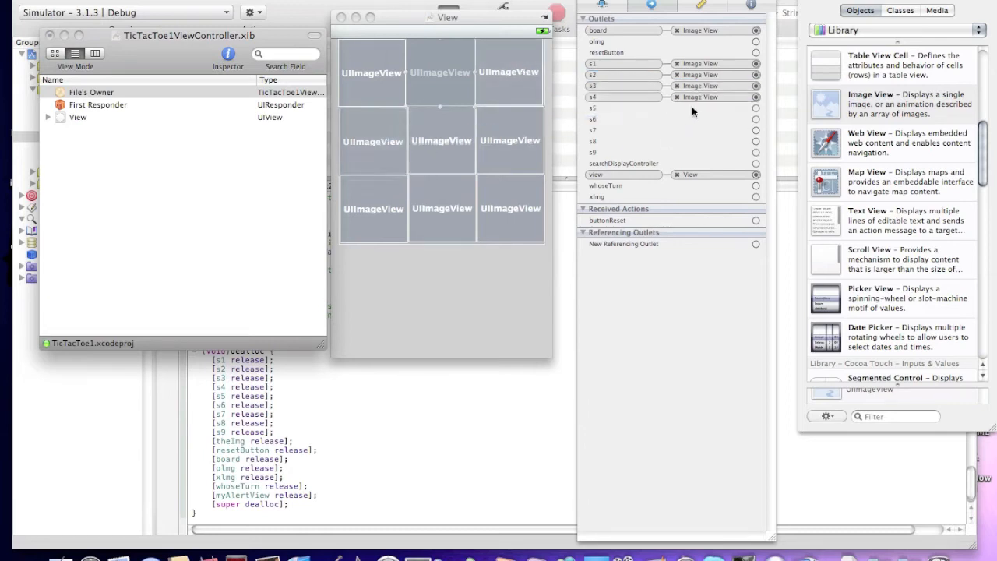
mouse_move(460, 138)
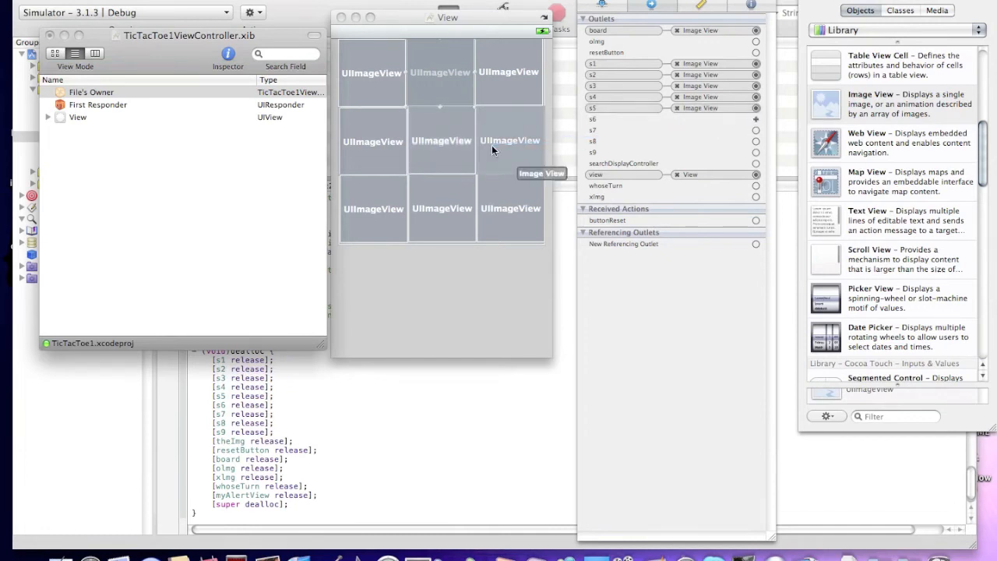
drag(756, 118, 393, 194)
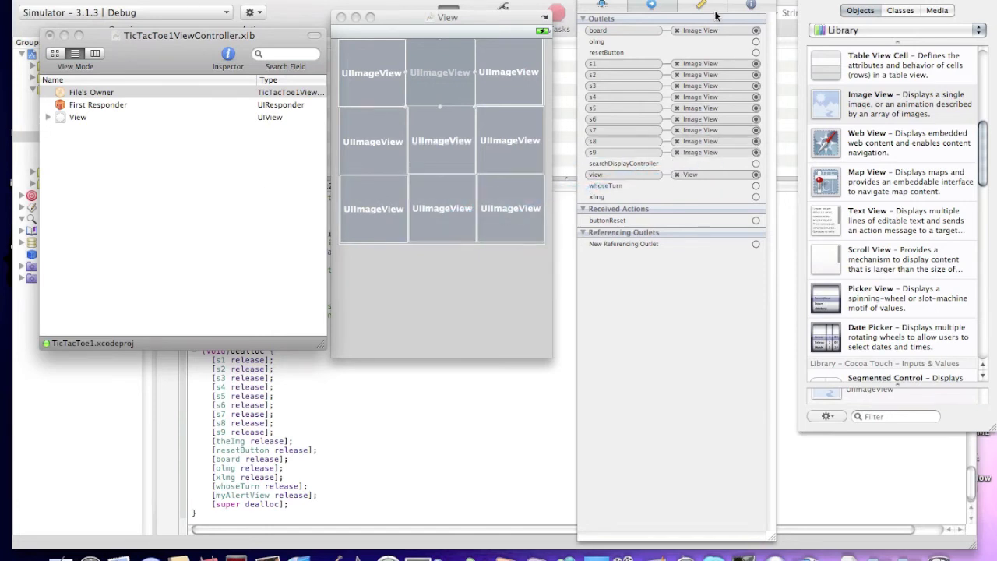
- Add a Label below the grid reading 'Whoose turn?'
scroll(down, 3)
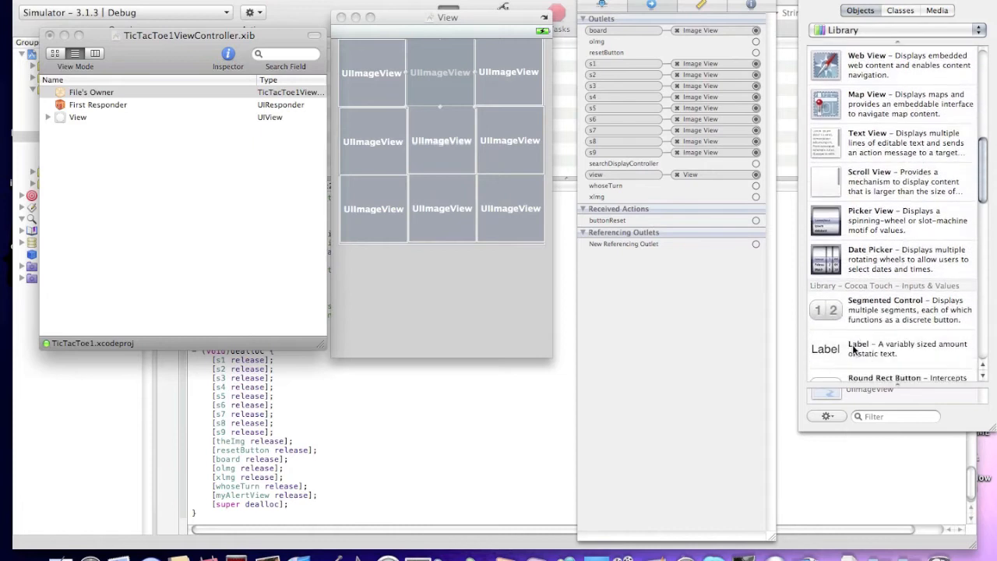
drag(826, 349, 368, 268)
text(W)
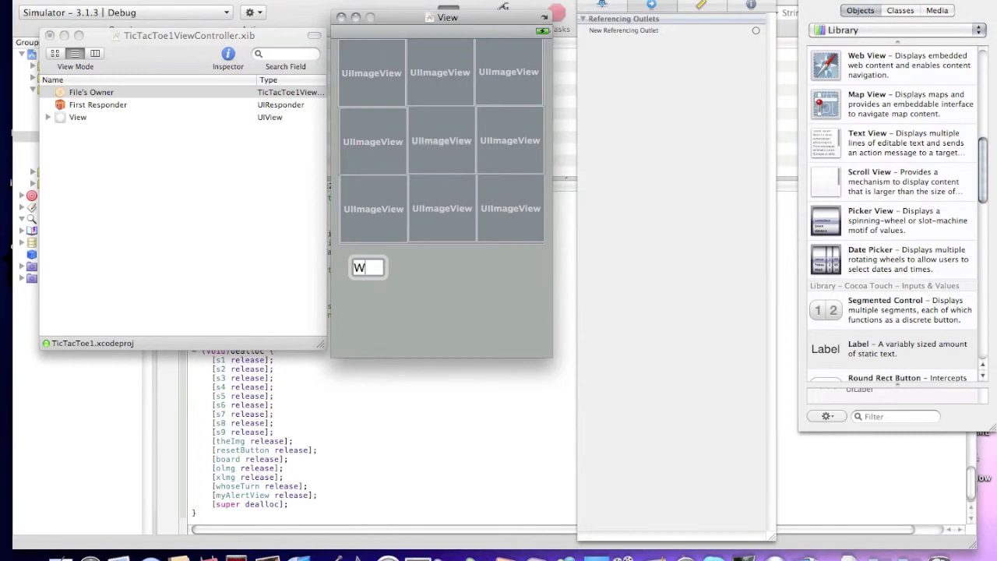
text(hose)
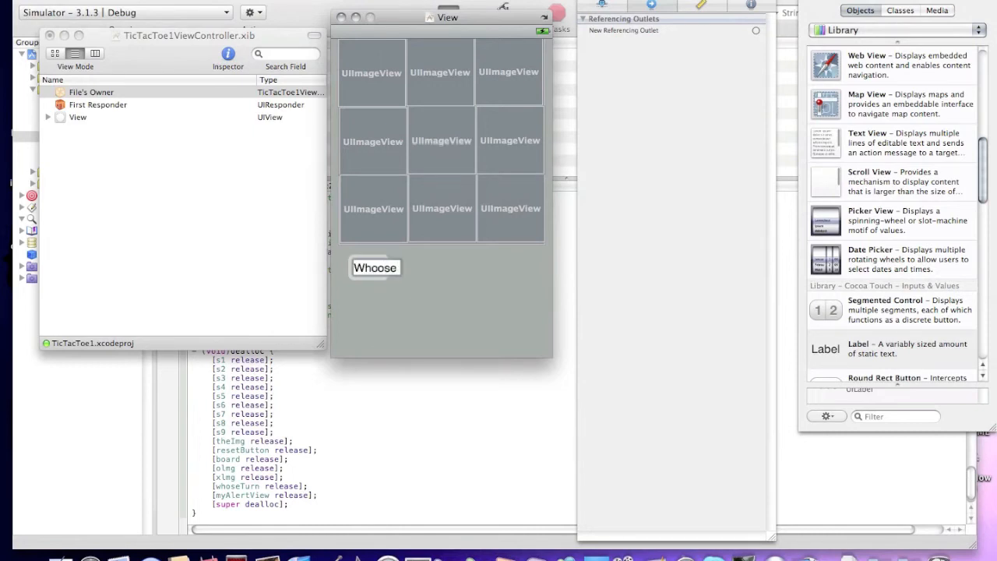
text(tu)
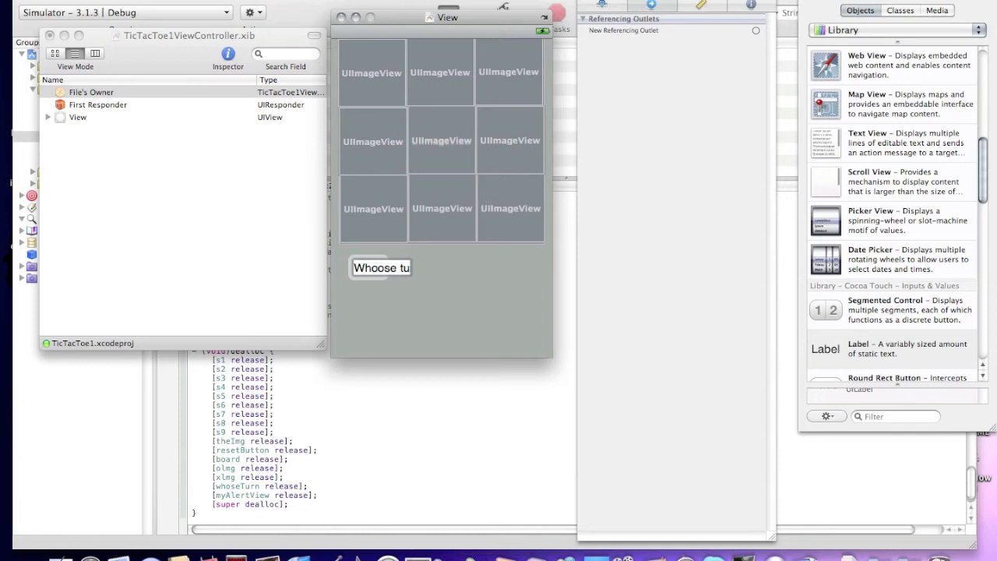
text(rn?)
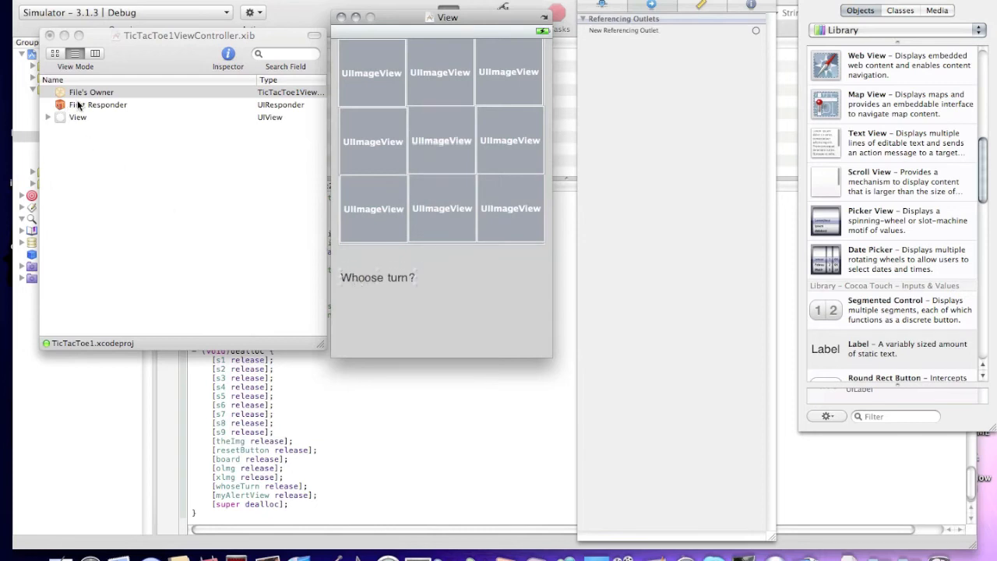
- Wire whoseTurn to the label and buttonReset to the button's Touch Up Inside event
click(91, 92)
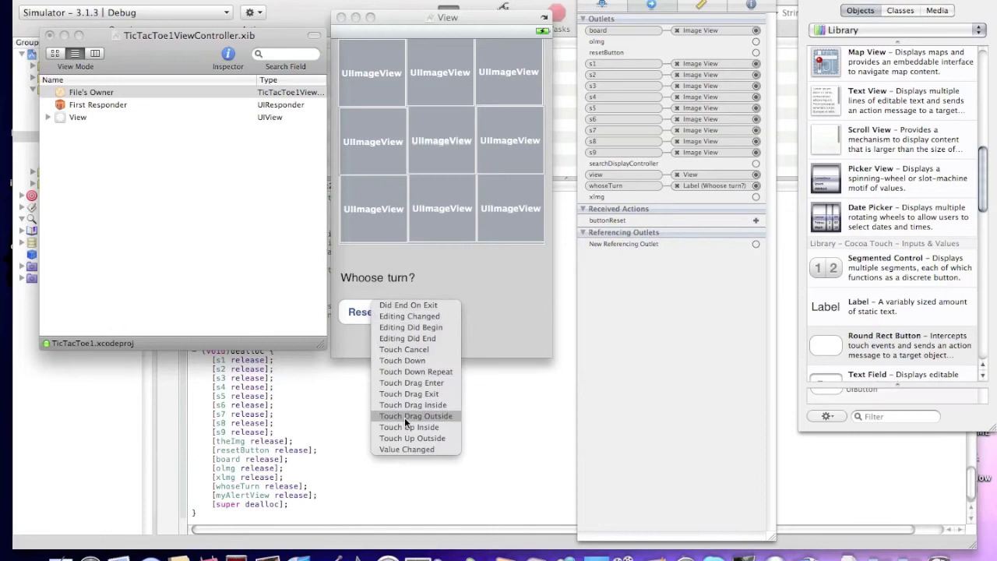
click(408, 427)
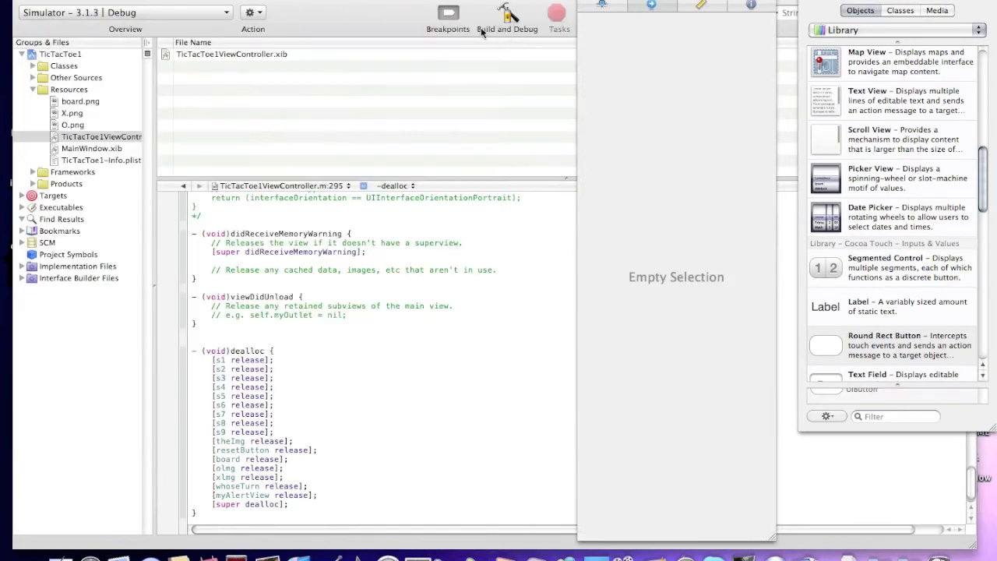
- Build and Debug to launch the app in iPhone Simulator showing 'X can go' and Reset
click(508, 16)
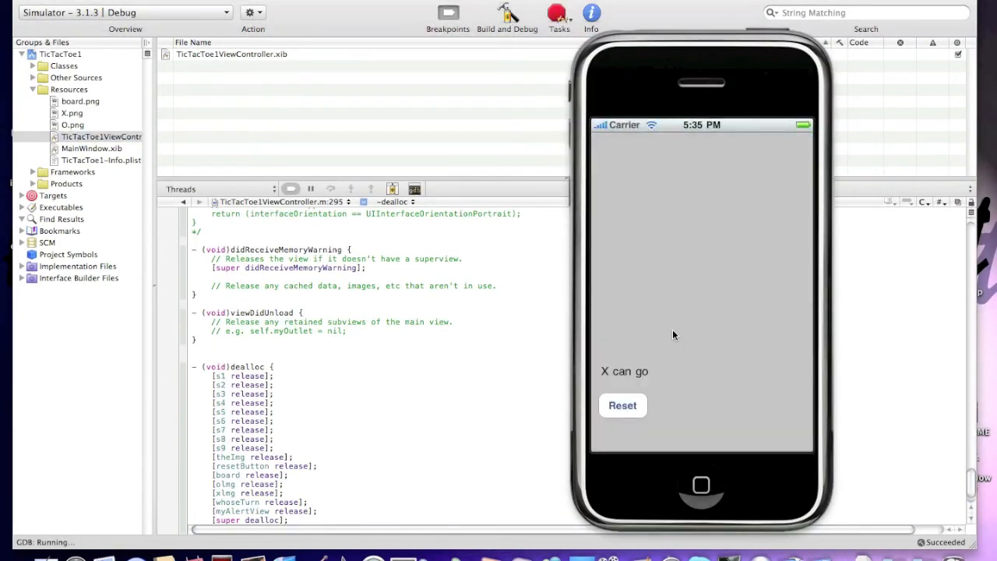
click(626, 164)
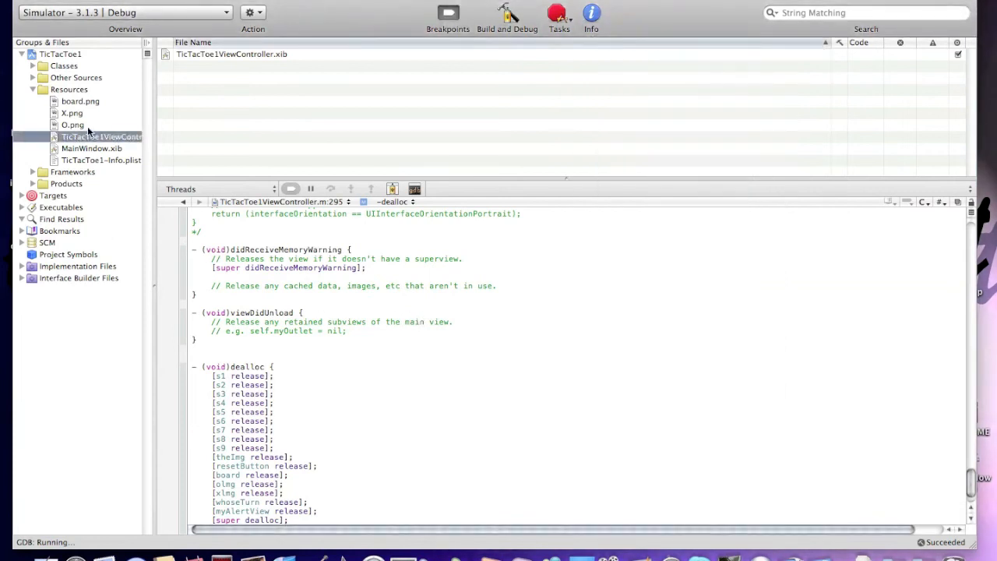
- In viewDidLoad add board.image = [UIImage imageNamed:@"board.png"]; and Build and Debug
click(44, 66)
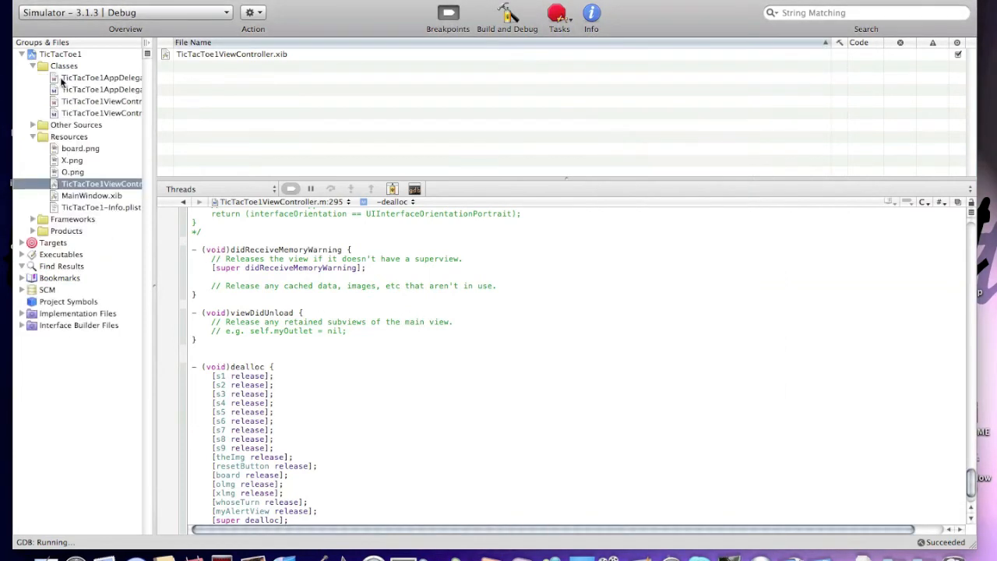
right_click(100, 112)
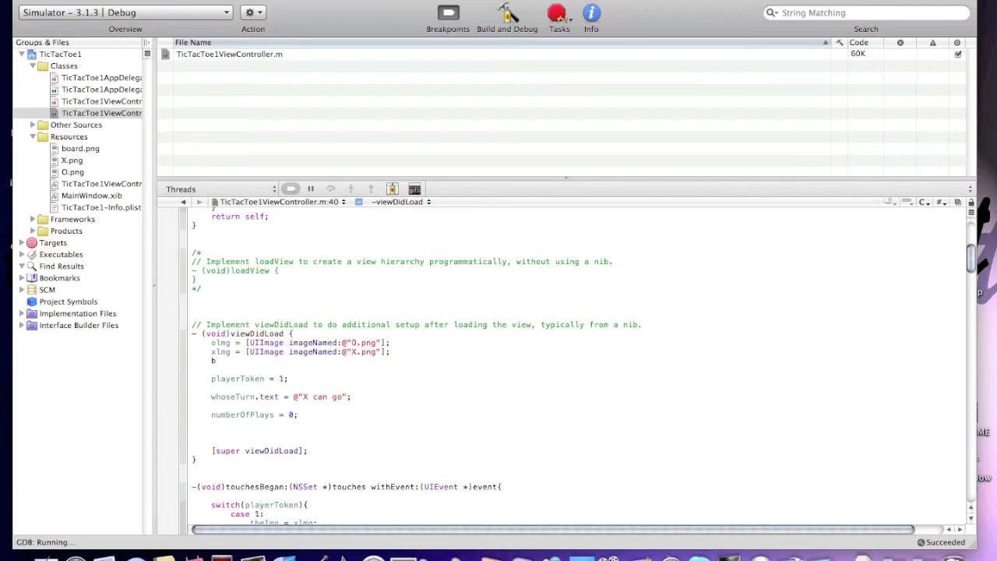
text(board)
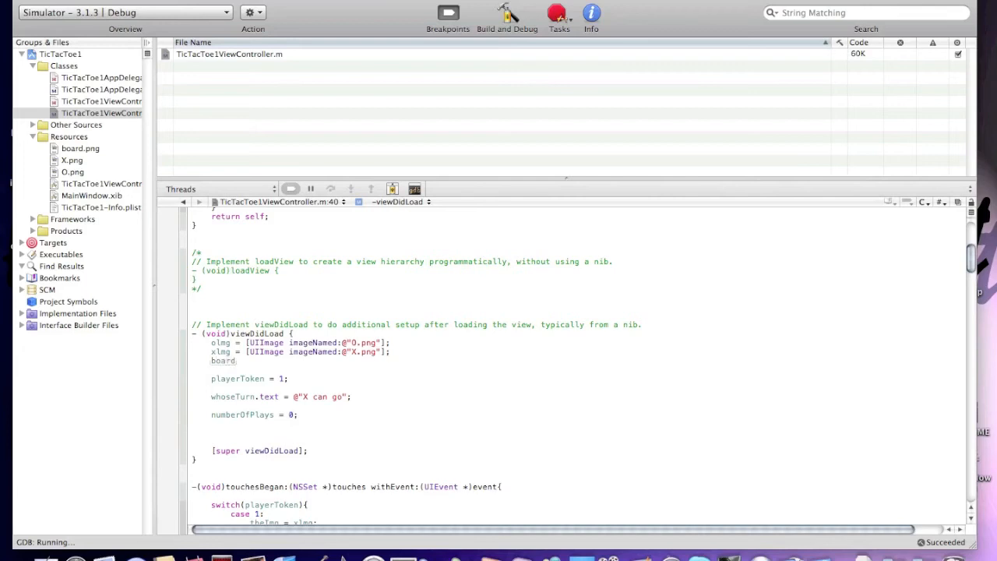
text(image =)
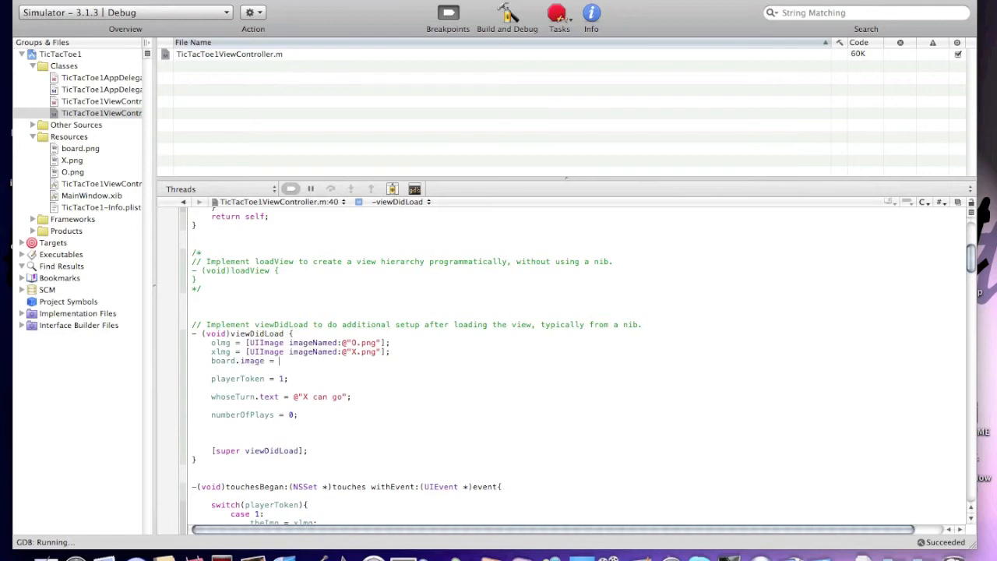
text([UIImage)
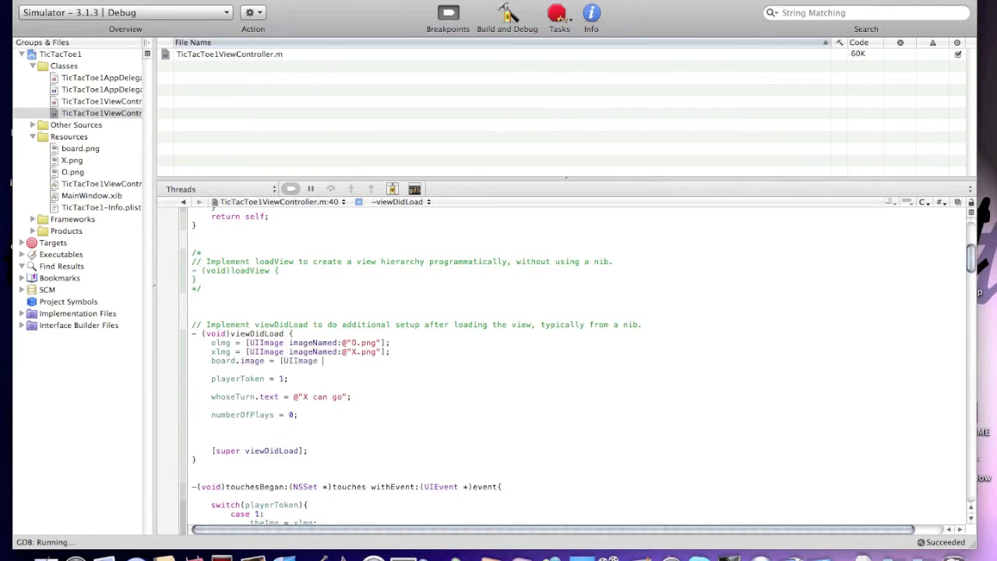
text(imageNamed:)
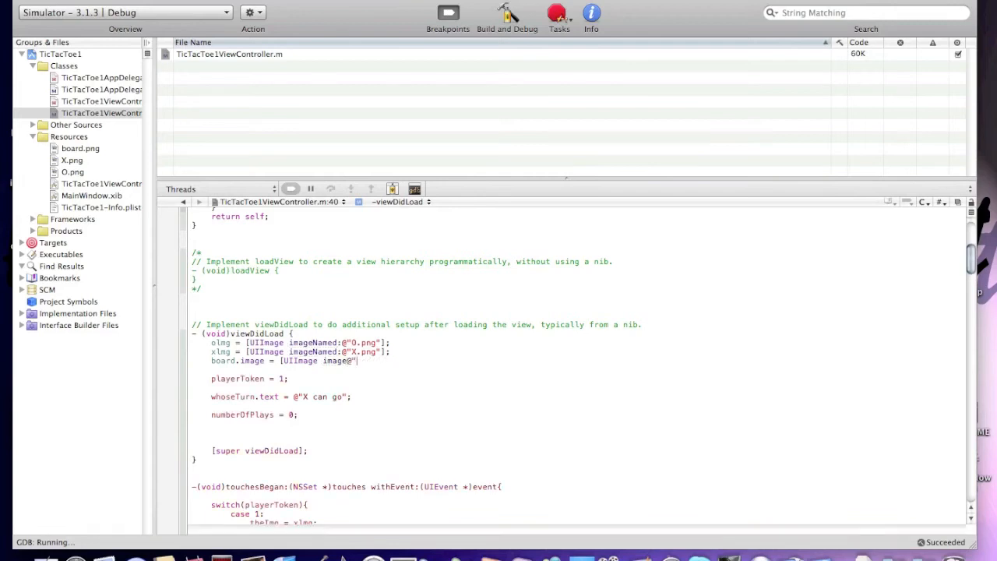
text(boa)
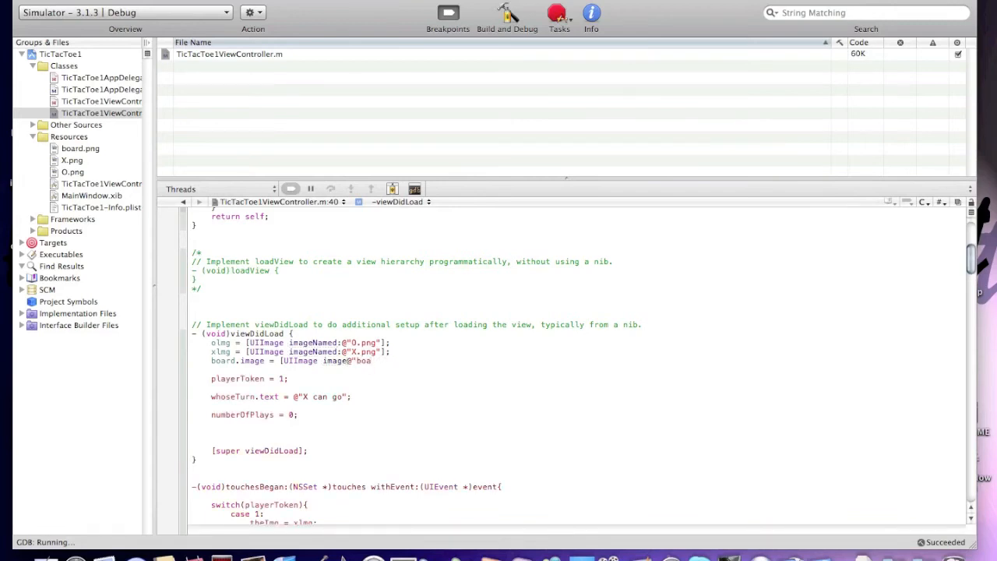
text(board.pn)
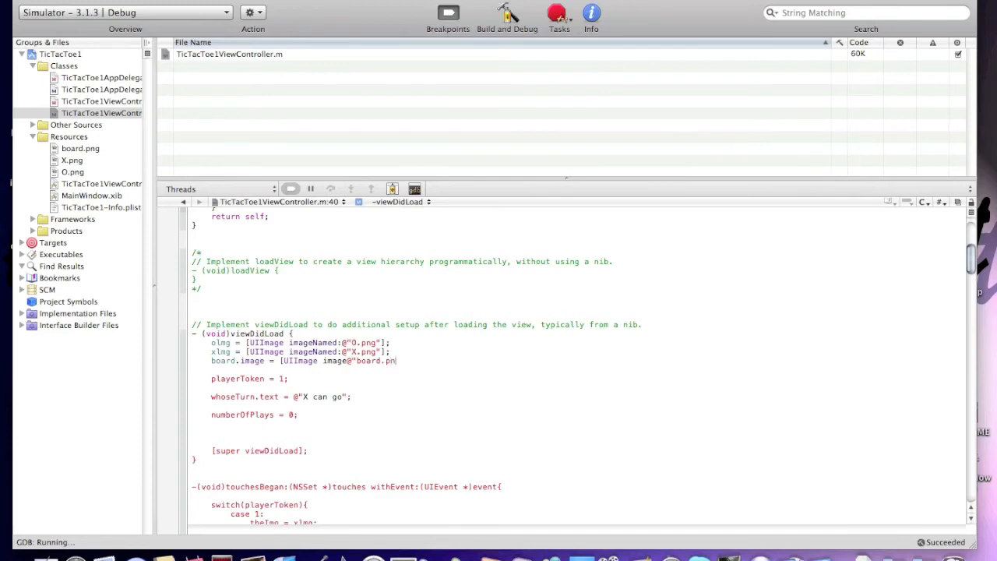
text(g"];)
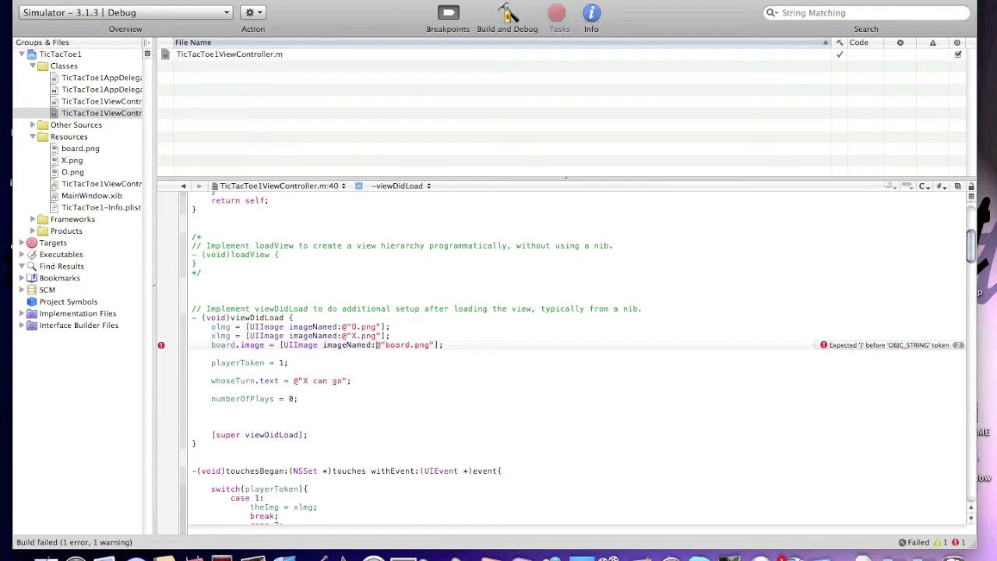
click(508, 17)
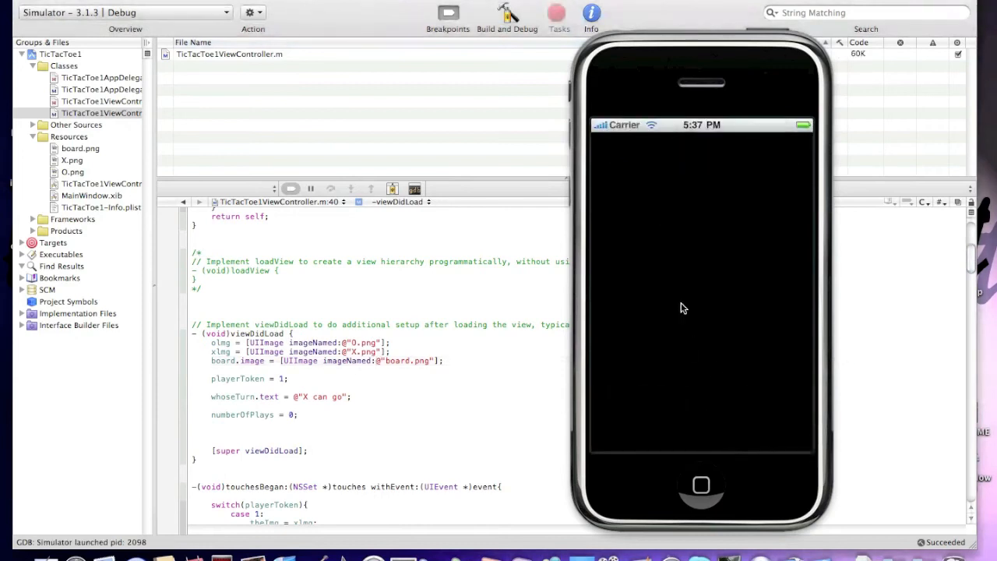
- Run the app and place X and O moves until the 'O won!' alert appears, then dismiss it
click(506, 16)
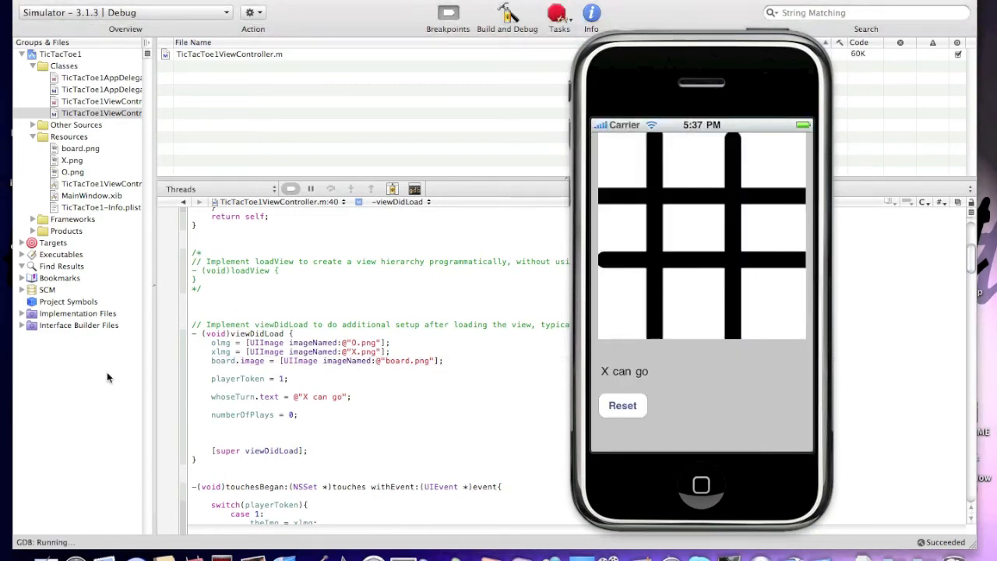
mouse_move(219, 370)
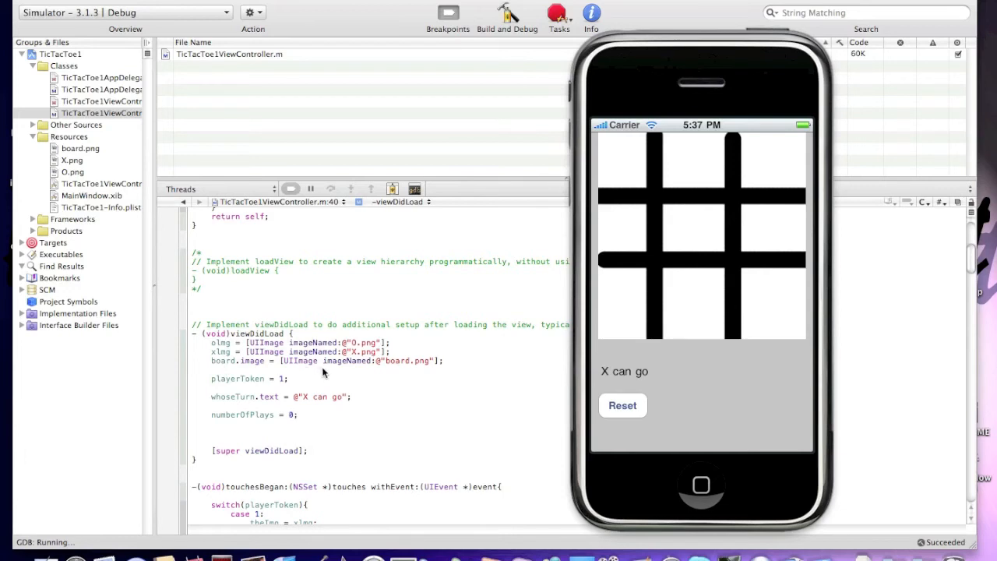
mouse_move(477, 336)
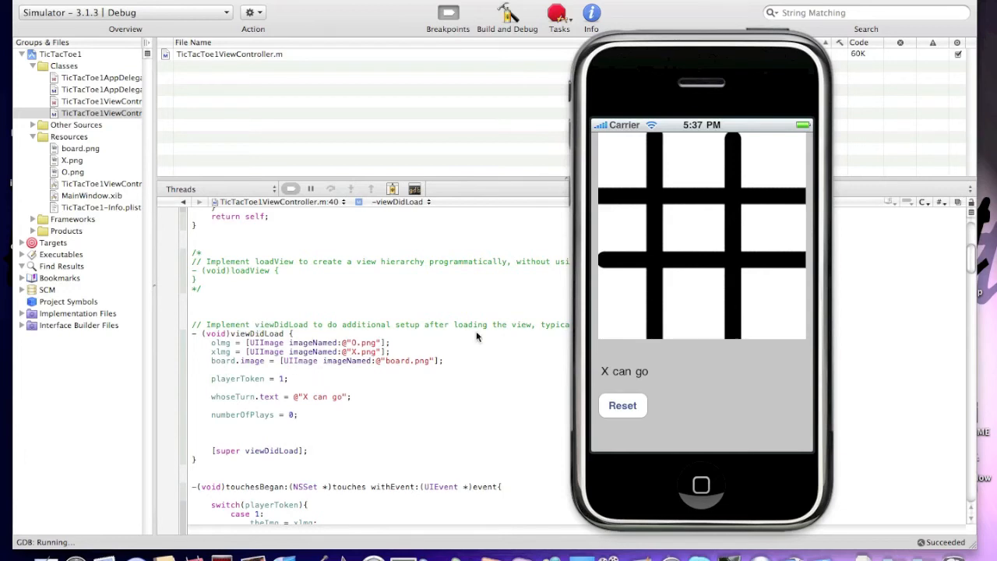
click(624, 164)
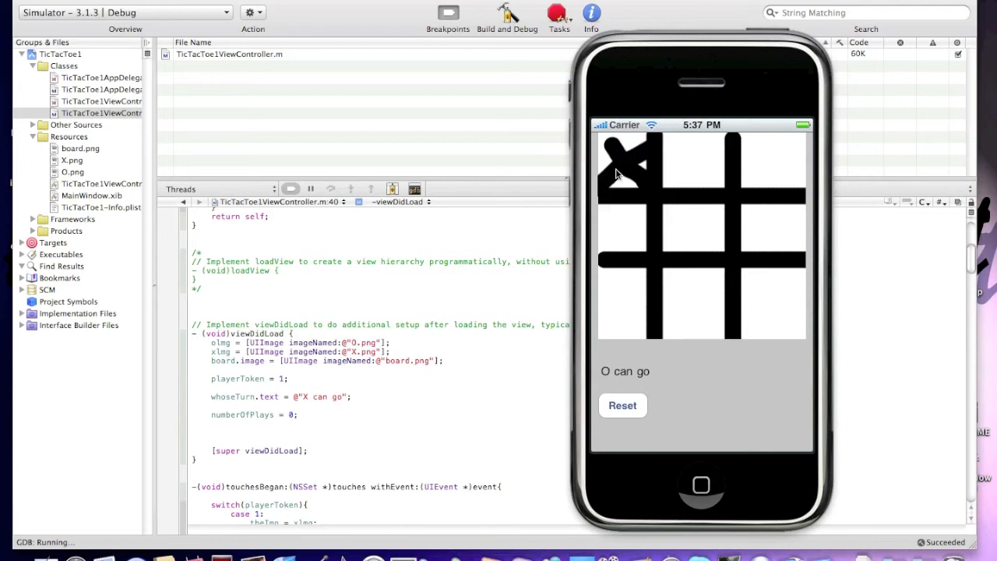
click(773, 163)
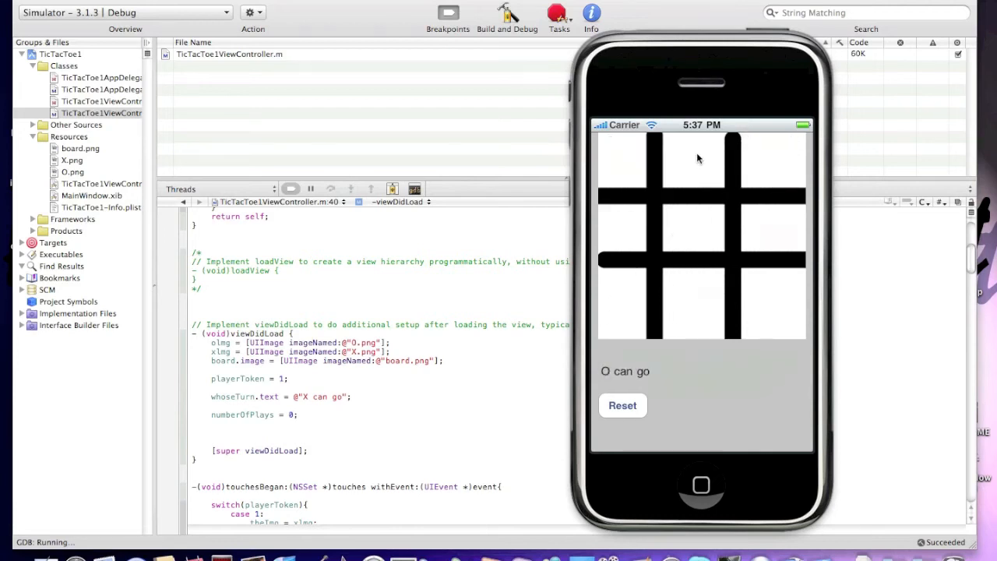
click(631, 159)
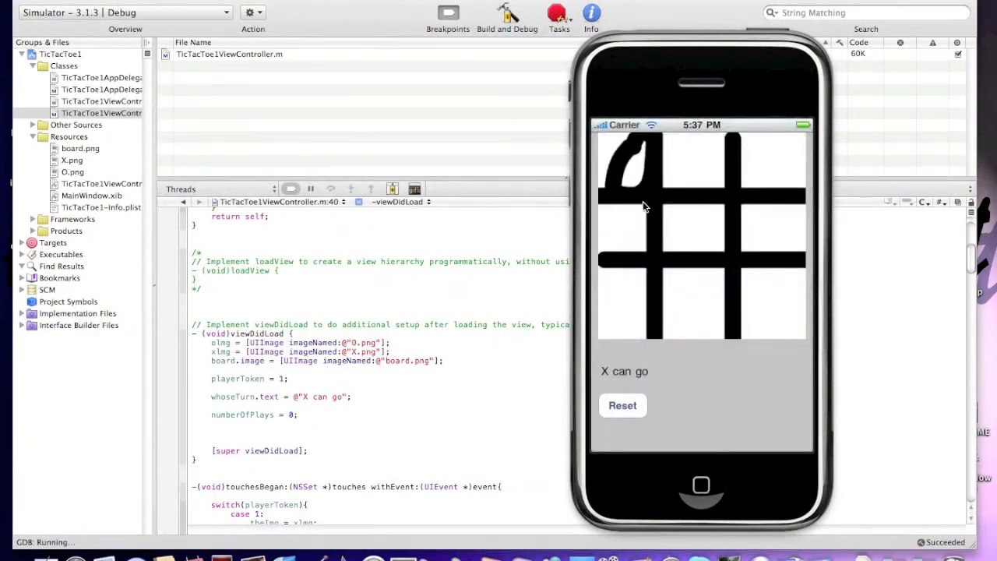
click(767, 163)
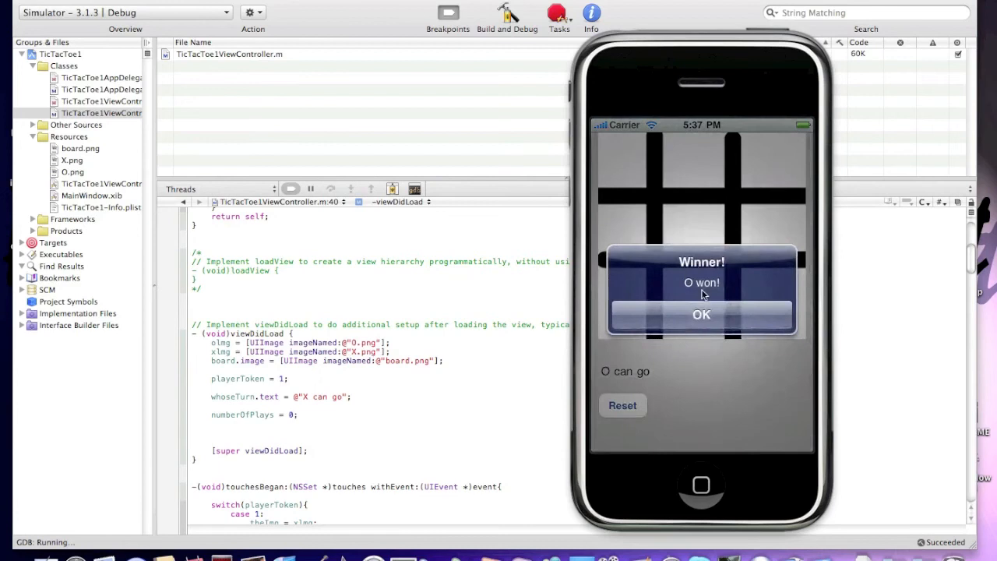
click(701, 315)
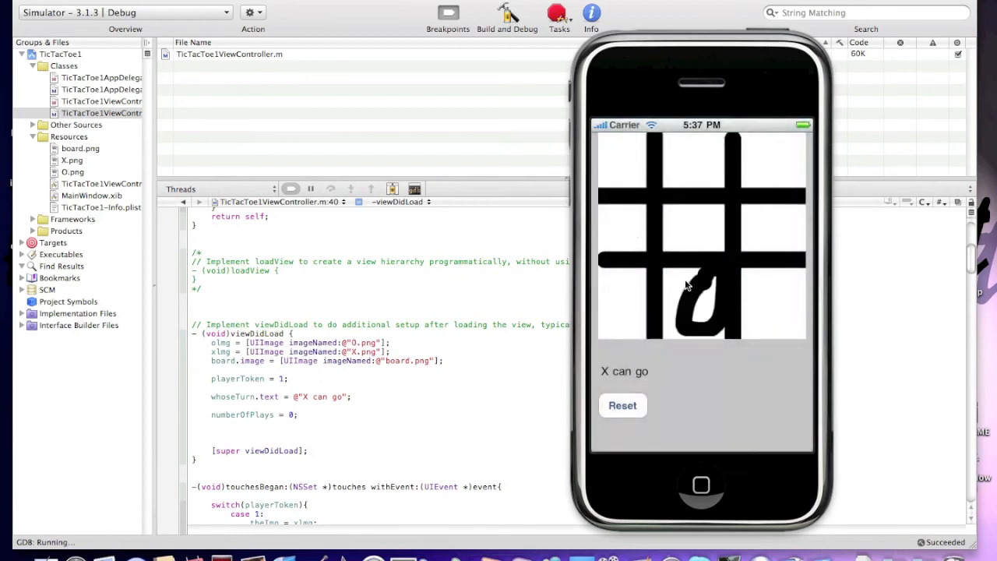
- Place a few more marks, then Reset to an empty board with X to move
click(766, 234)
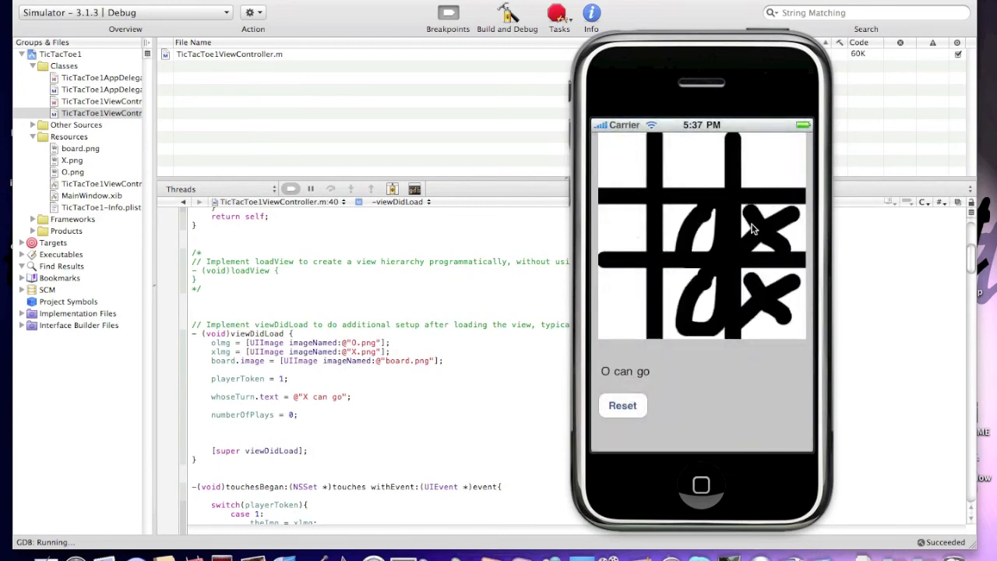
click(624, 405)
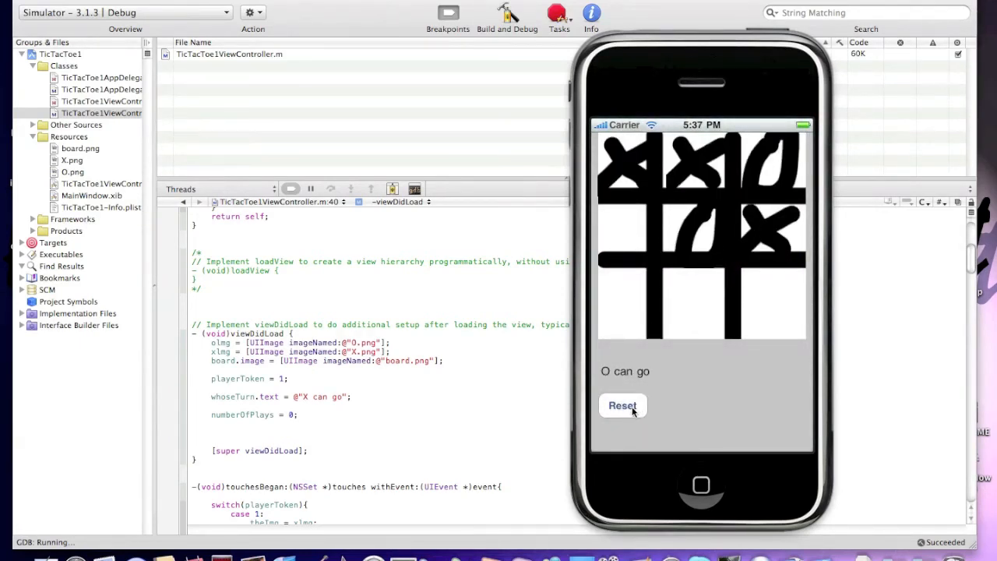
click(624, 406)
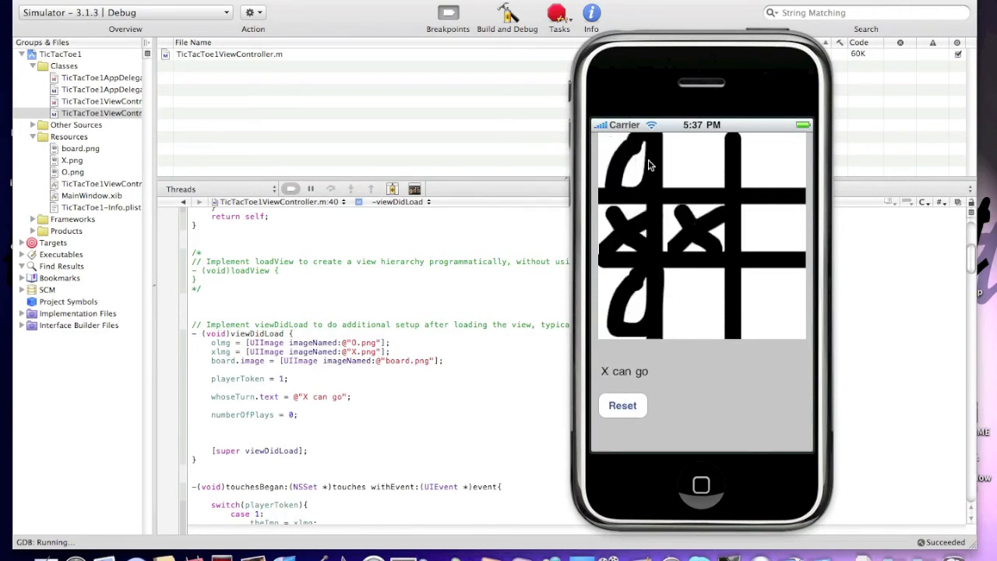
click(624, 405)
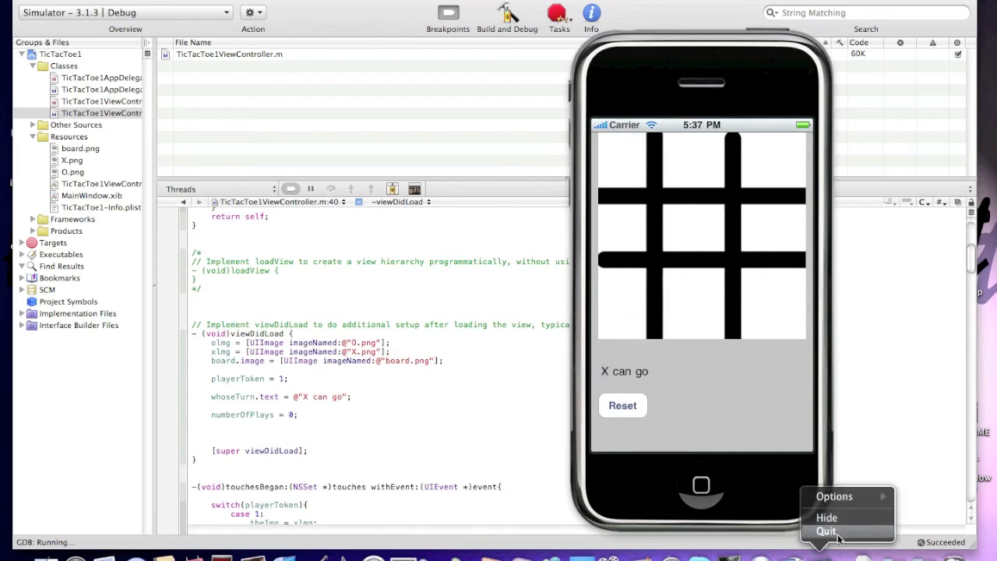
- Quit the Simulator and scroll through TicTacToe1ViewController.h outlets and properties
click(826, 530)
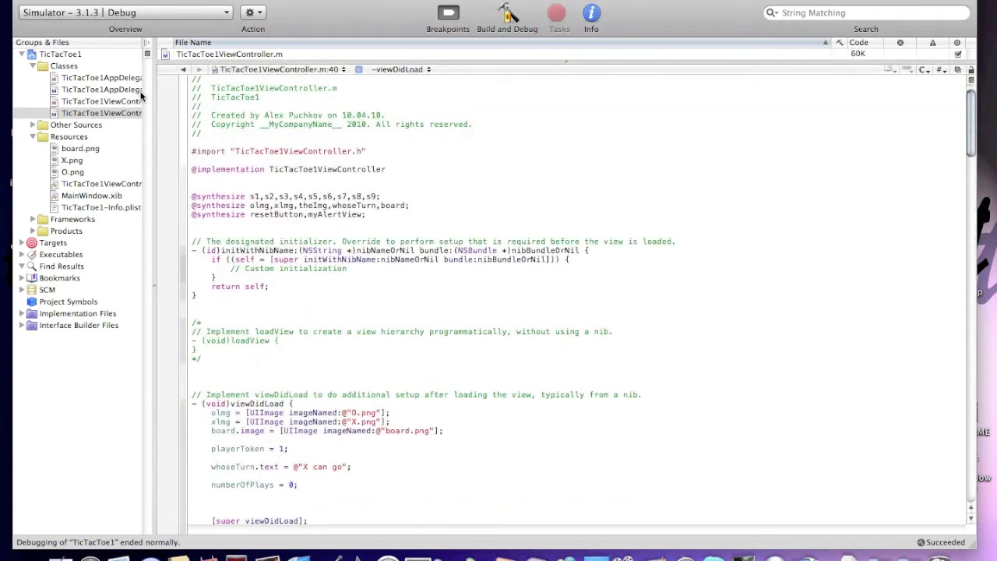
click(101, 101)
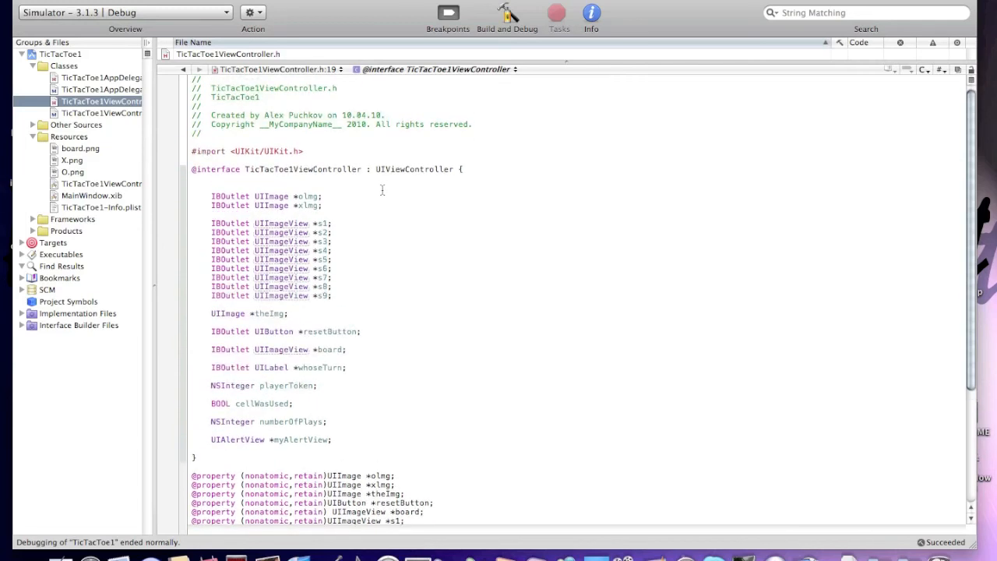
scroll(down, 3)
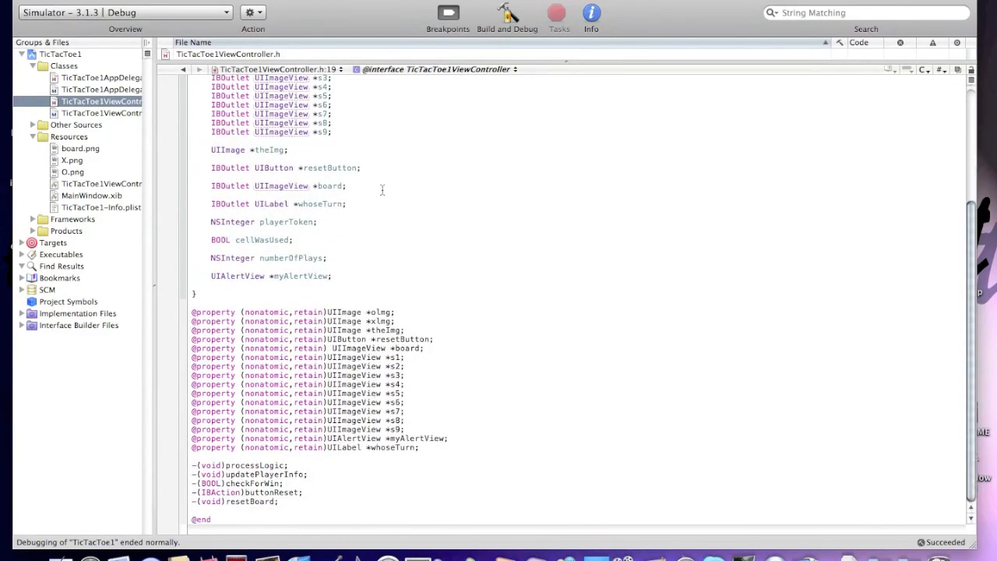
click(103, 112)
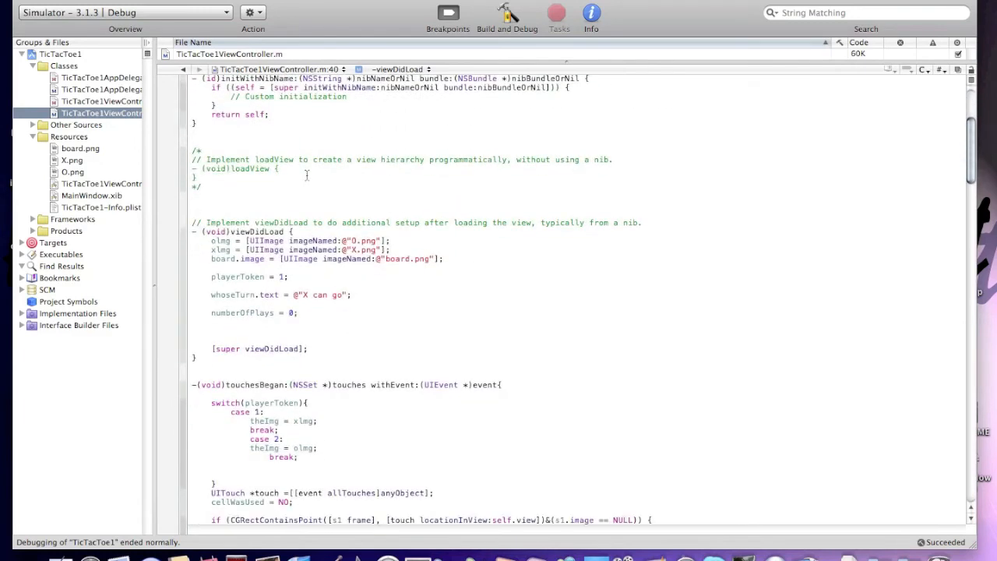
scroll(down, 3)
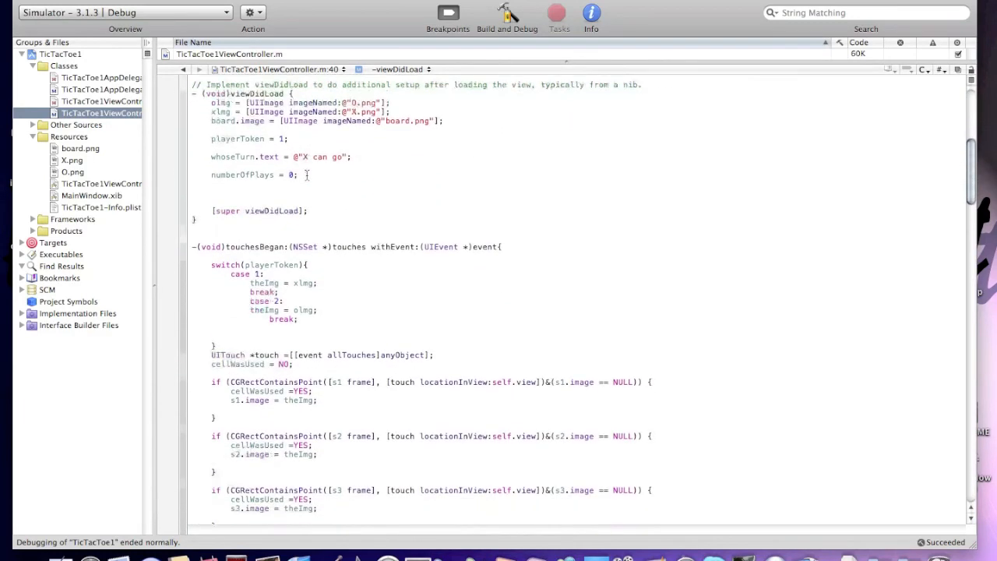
scroll(down, 3)
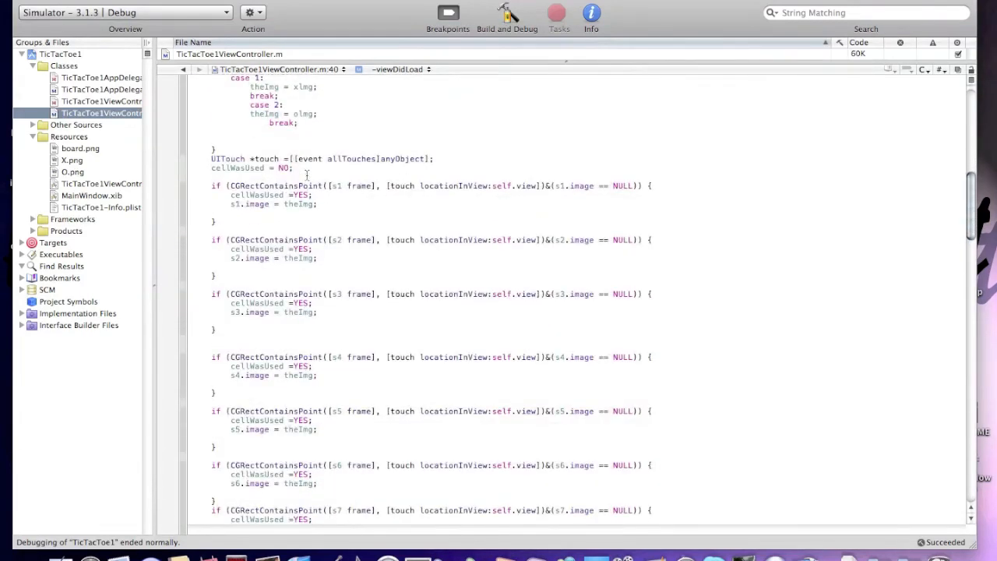
scroll(down, 3)
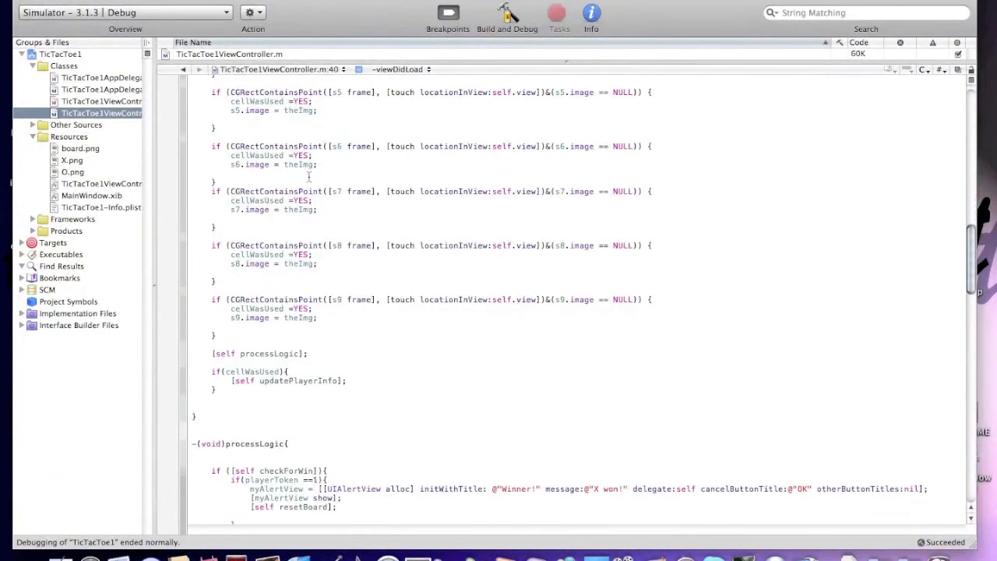
scroll(down, 3)
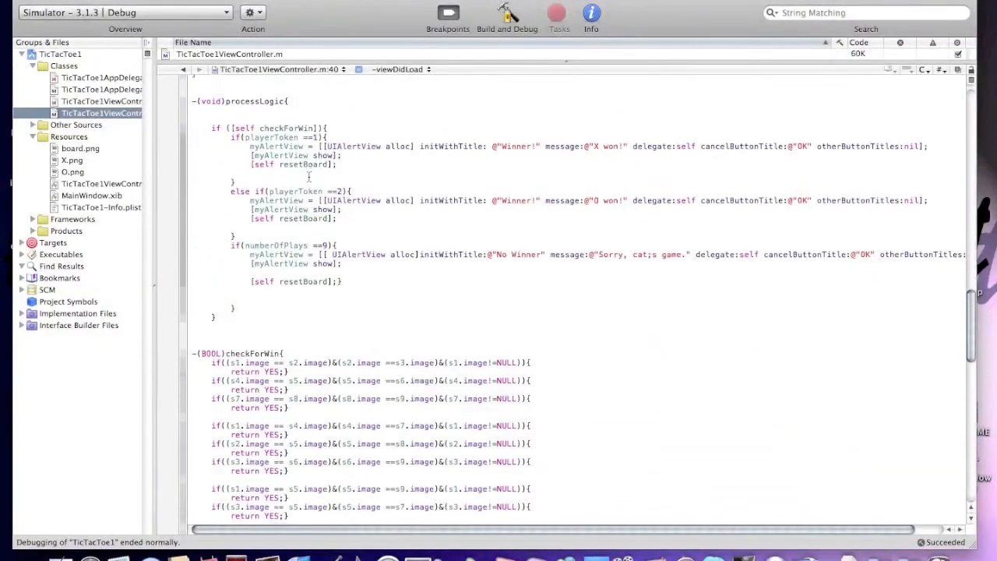
scroll(down, 3)
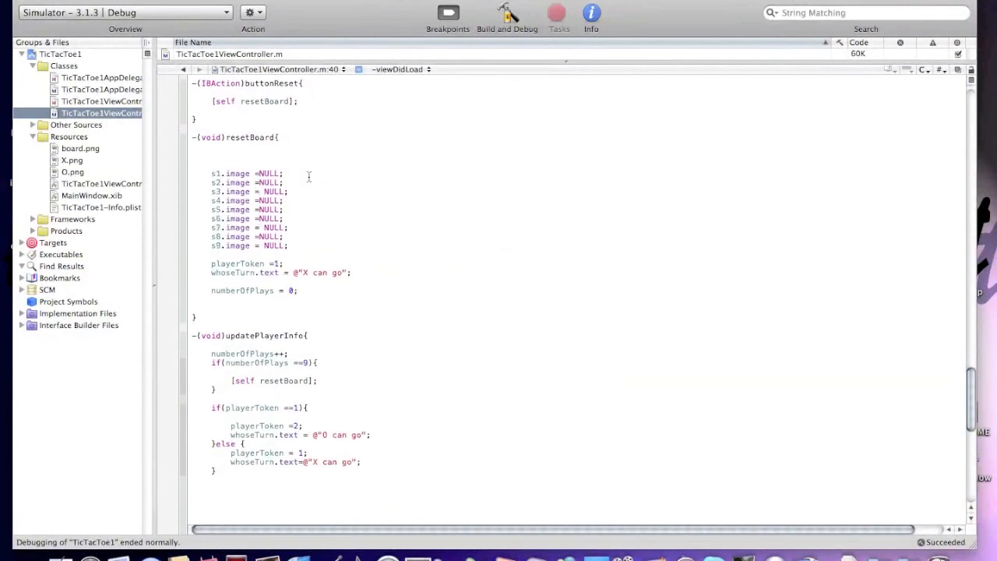
scroll(down, 3)
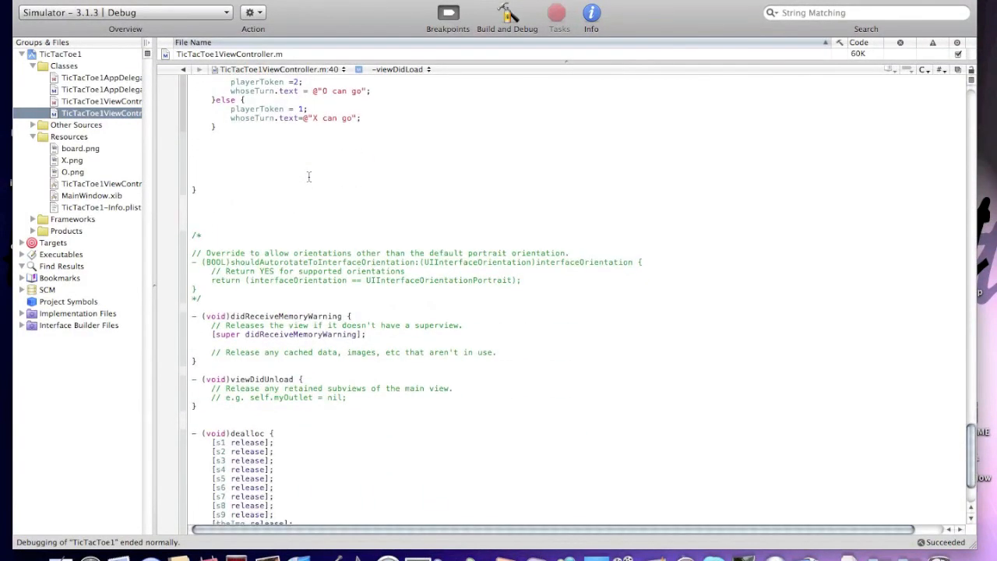
scroll(down, 3)
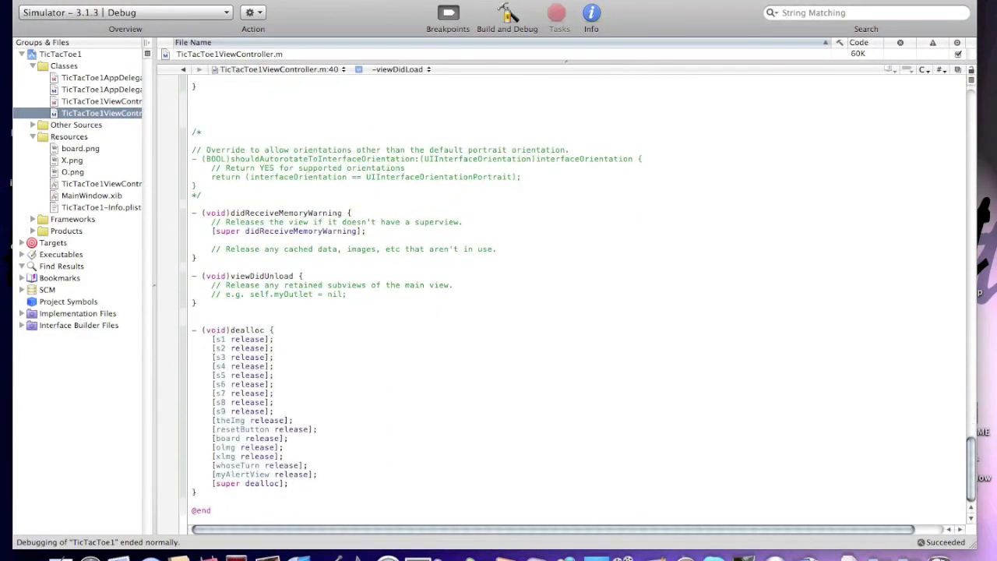